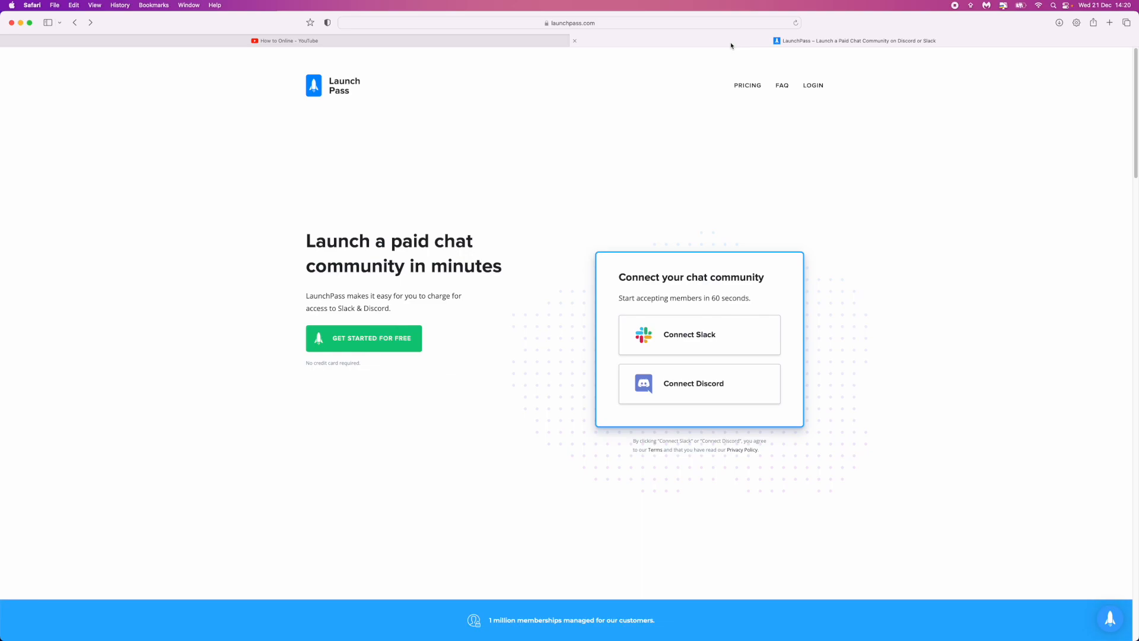
Start connecting a Discord community and bring up the list of servers to add LaunchPass to
{"action": "left_click", "coordinate": [570, 22]}
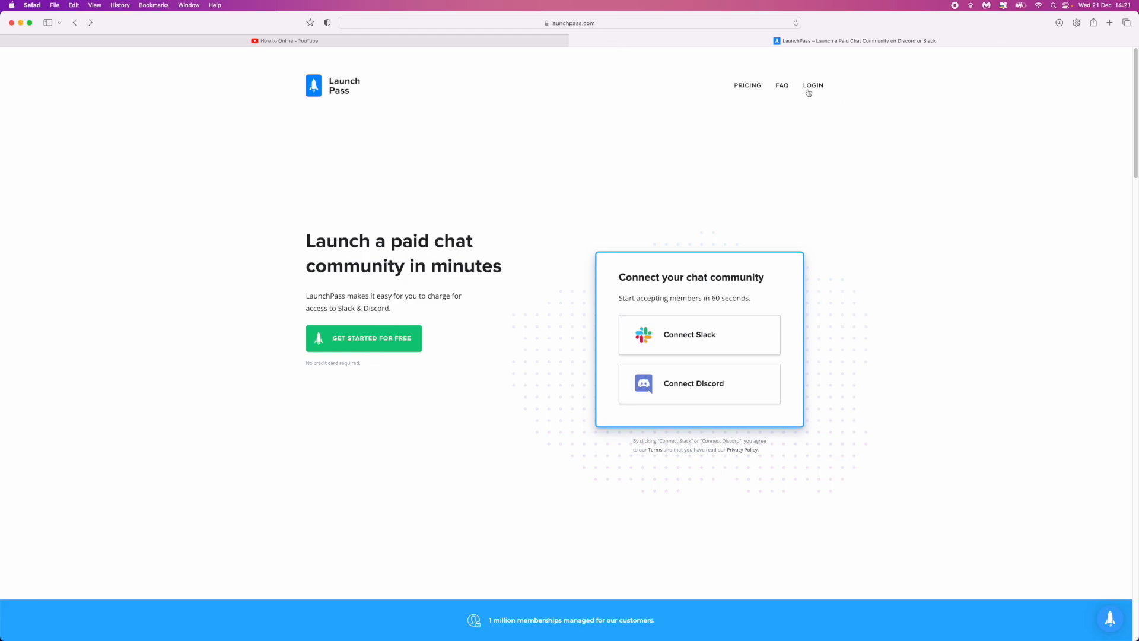
{"action": "mouse_move", "coordinate": [701, 368]}
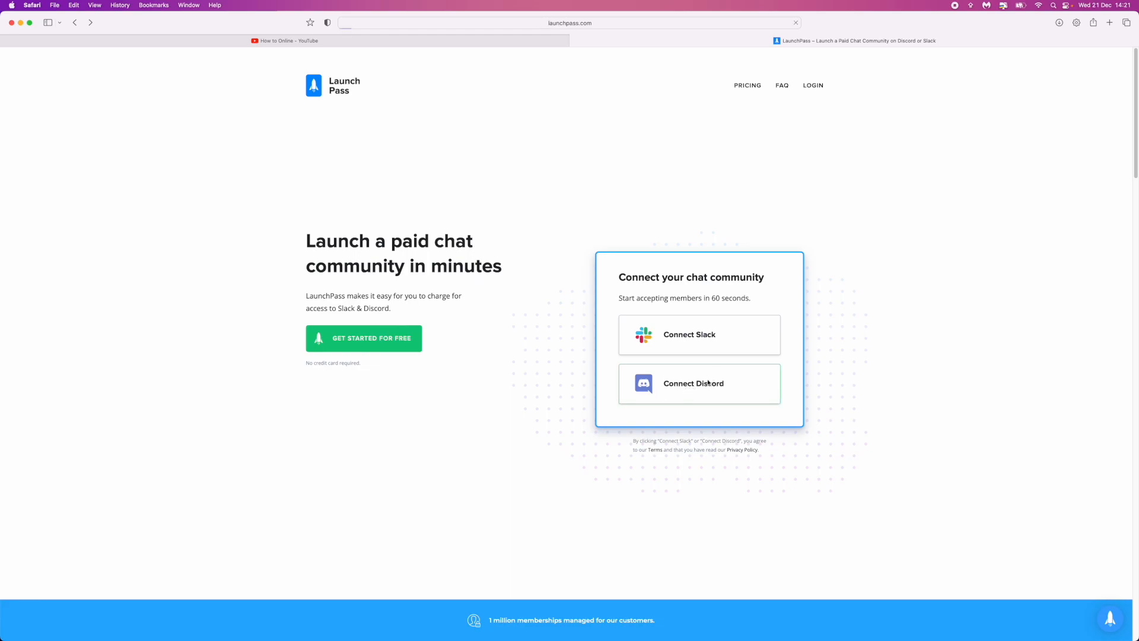
{"action": "left_click", "coordinate": [694, 383]}
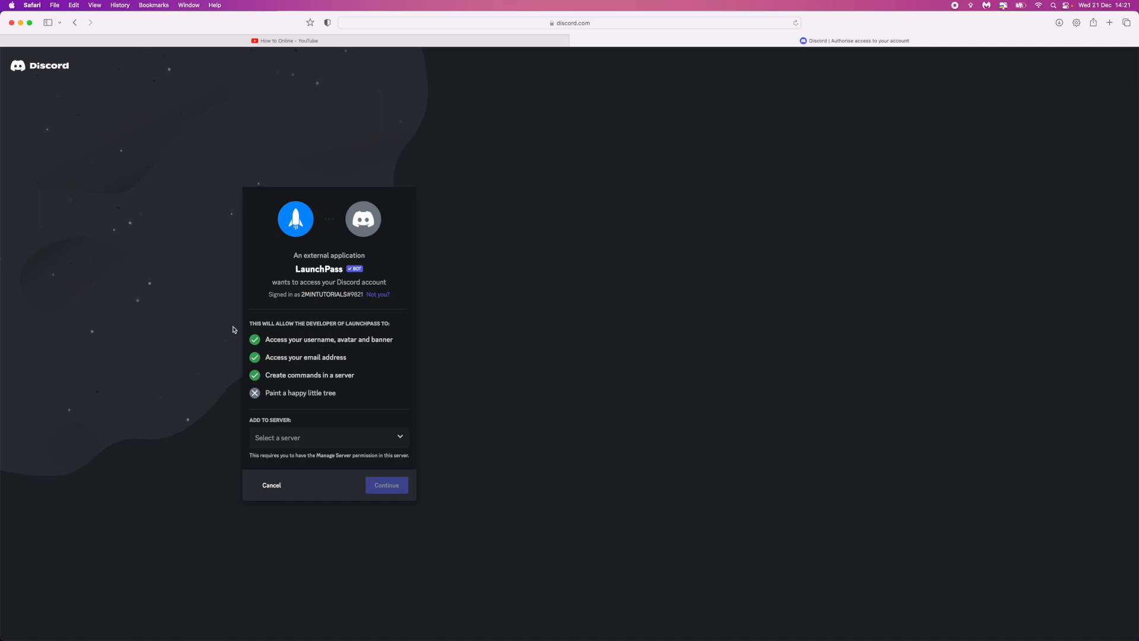
{"action": "mouse_move", "coordinate": [256, 298]}
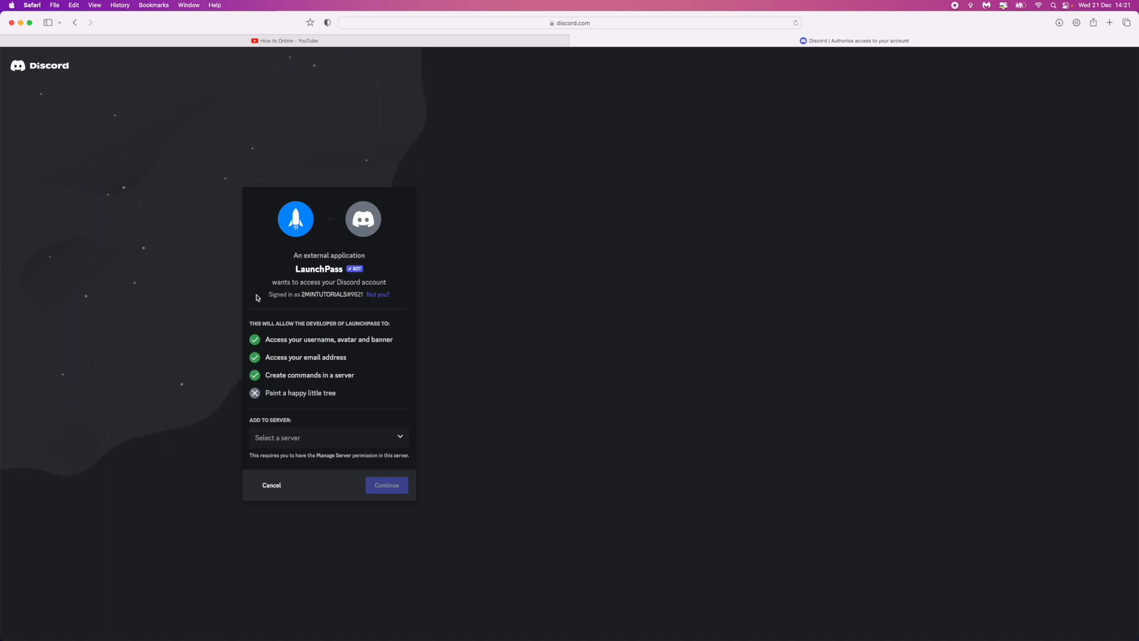
{"action": "mouse_move", "coordinate": [336, 371]}
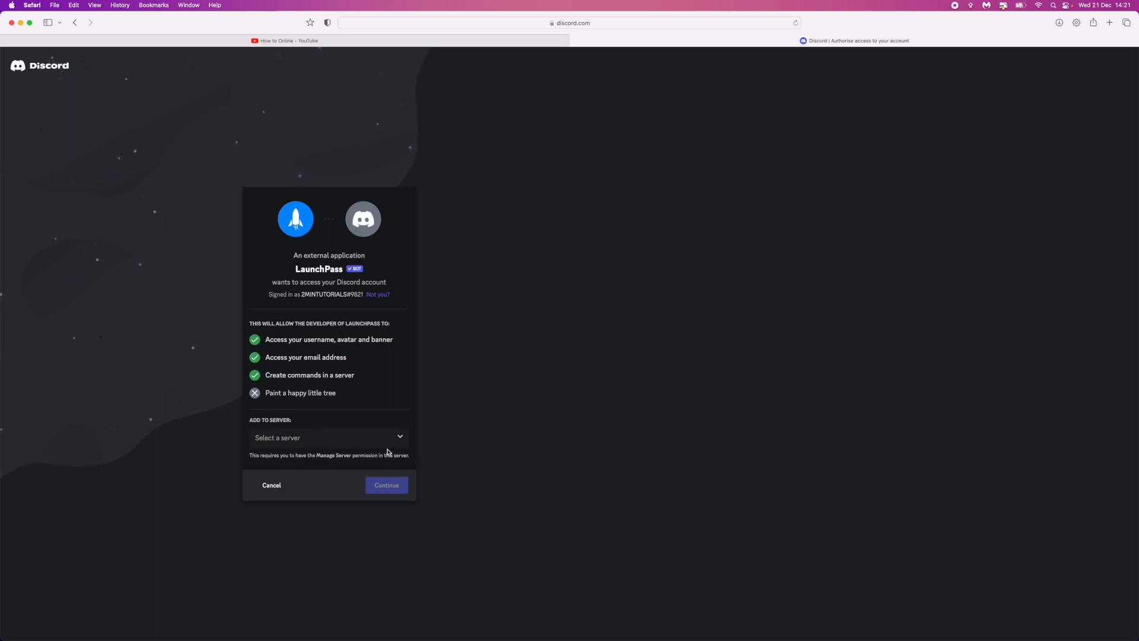
{"action": "left_click", "coordinate": [327, 438]}
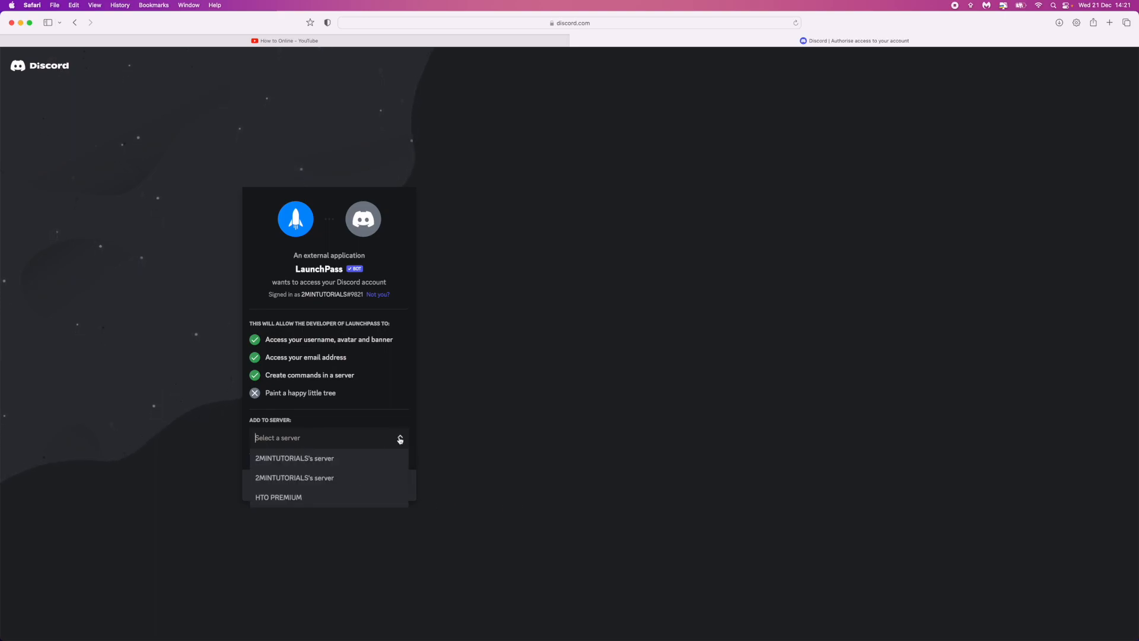
{"action": "mouse_move", "coordinate": [325, 504]}
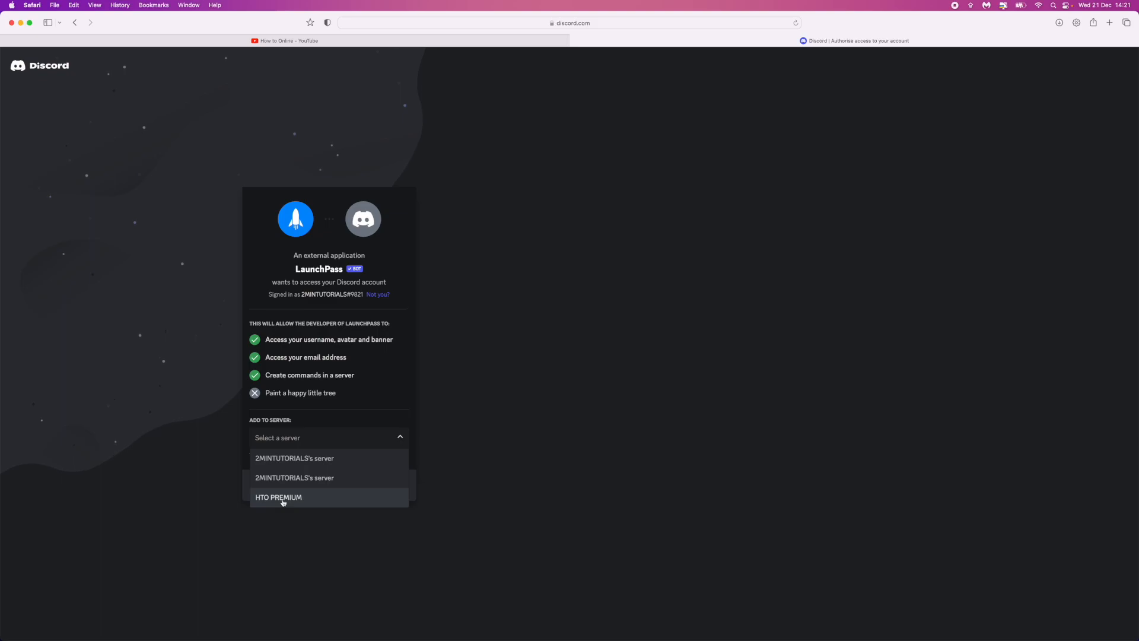
Choose the HTO PREMIUM server and continue to the Authorise screen
{"action": "left_click", "coordinate": [278, 497]}
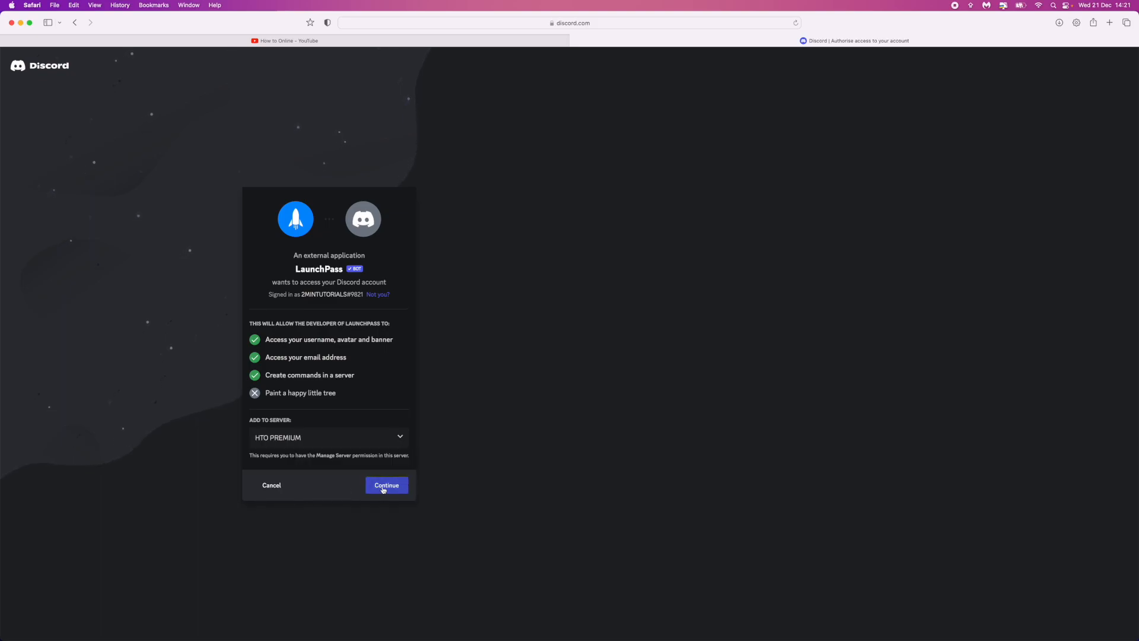
{"action": "left_click", "coordinate": [386, 485]}
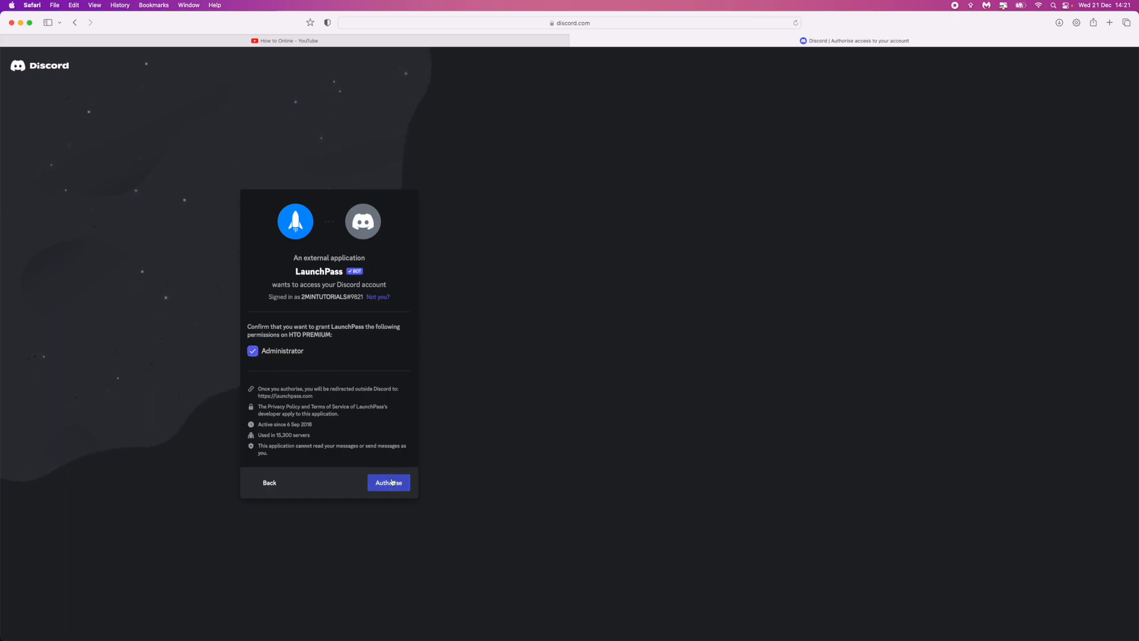
Authorise LaunchPass administrator access, landing on the Free/Paid Access invite choice
{"action": "left_click", "coordinate": [389, 483]}
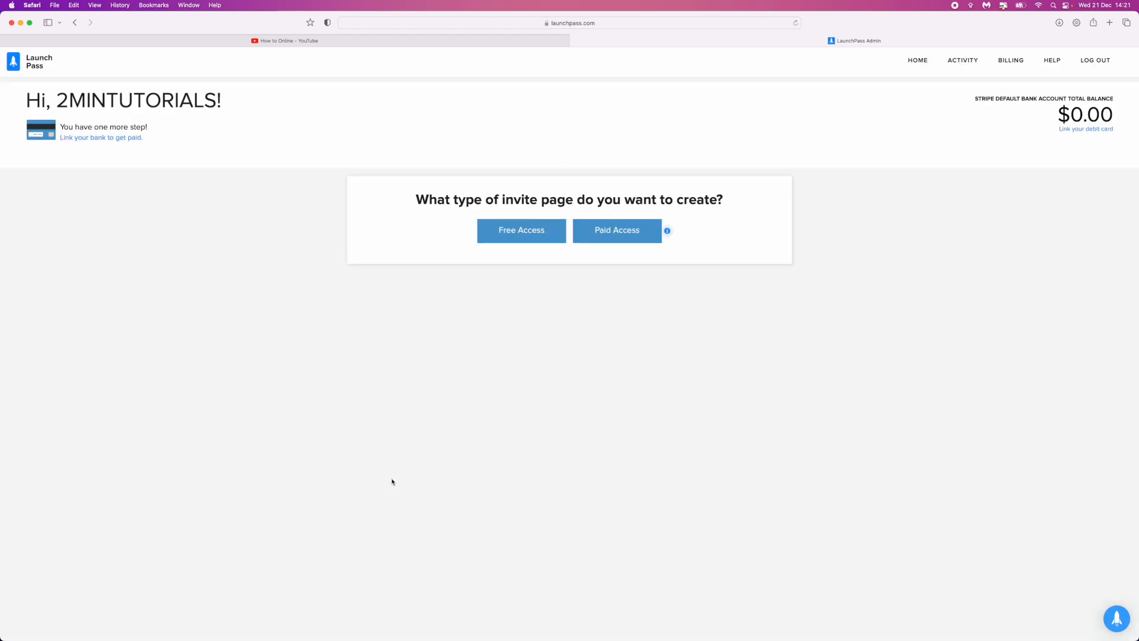
{"action": "mouse_move", "coordinate": [416, 282]}
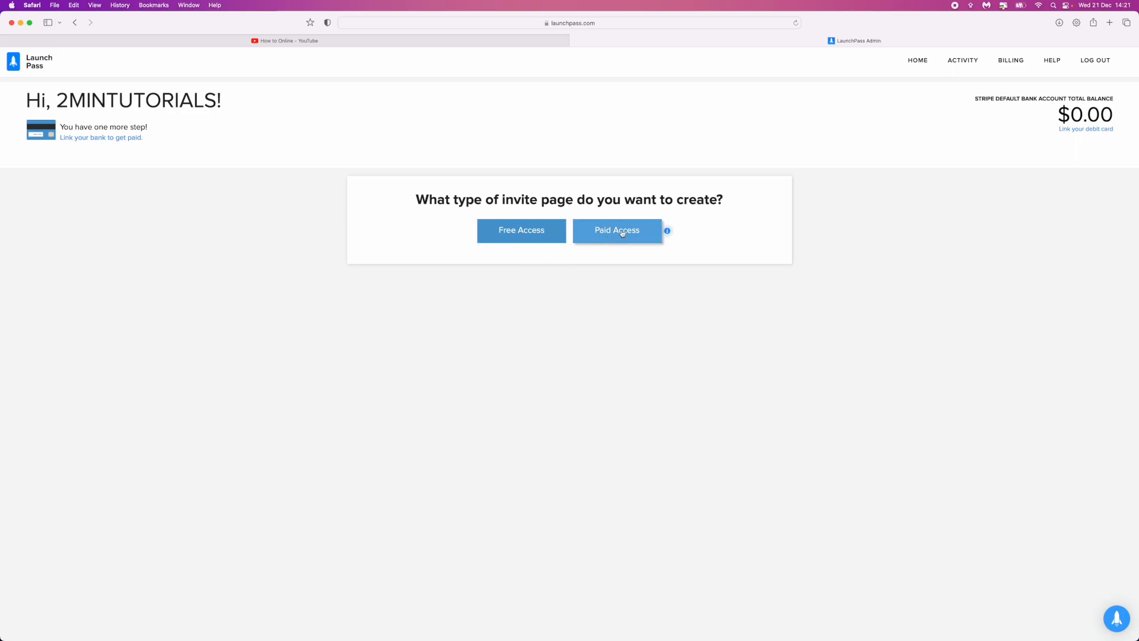
{"action": "mouse_move", "coordinate": [633, 239]}
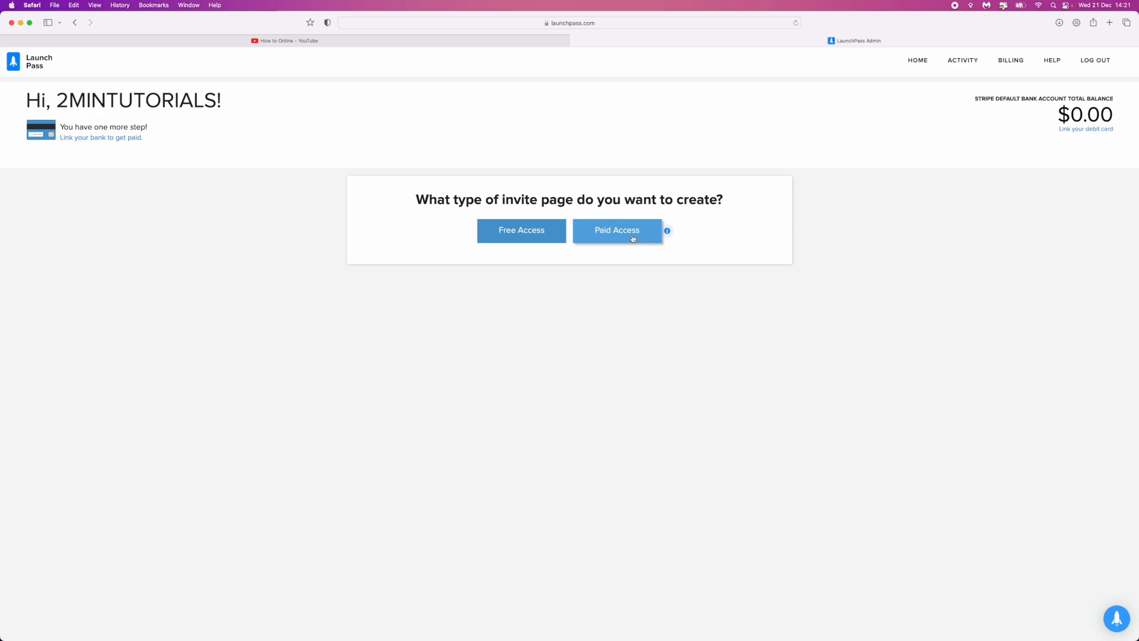
Start a paid invite page for HOWTONONLINE with offer name and URL ending CHRISTMAS
{"action": "left_click", "coordinate": [617, 229]}
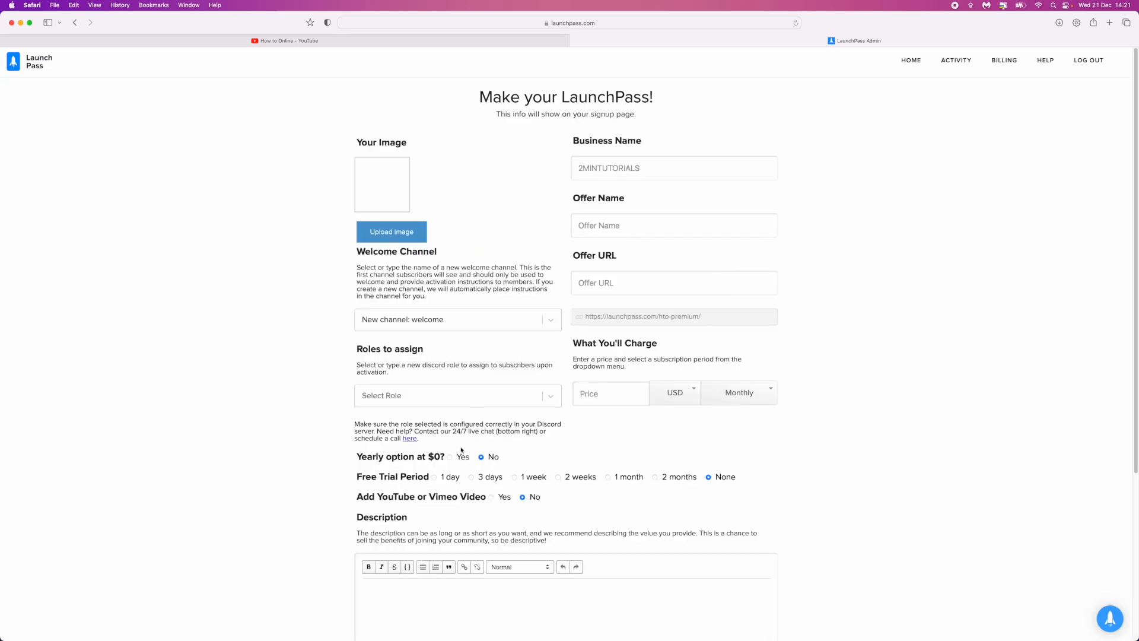
{"action": "mouse_move", "coordinate": [376, 177]}
{"action": "type", "text": "H"}
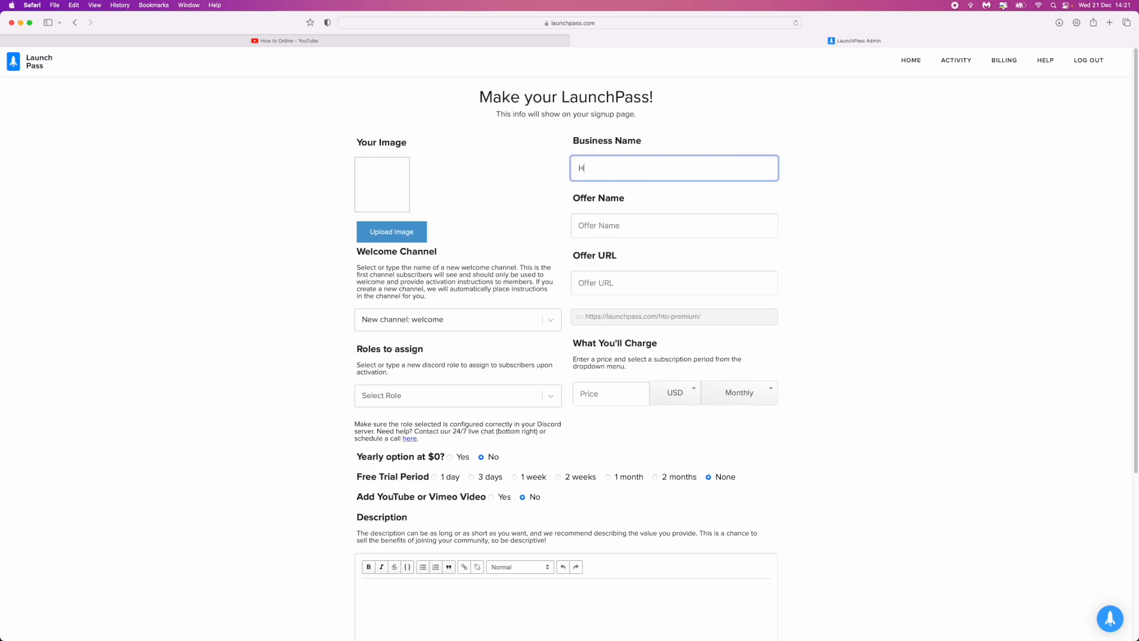
{"action": "type", "text": "OWOT"}
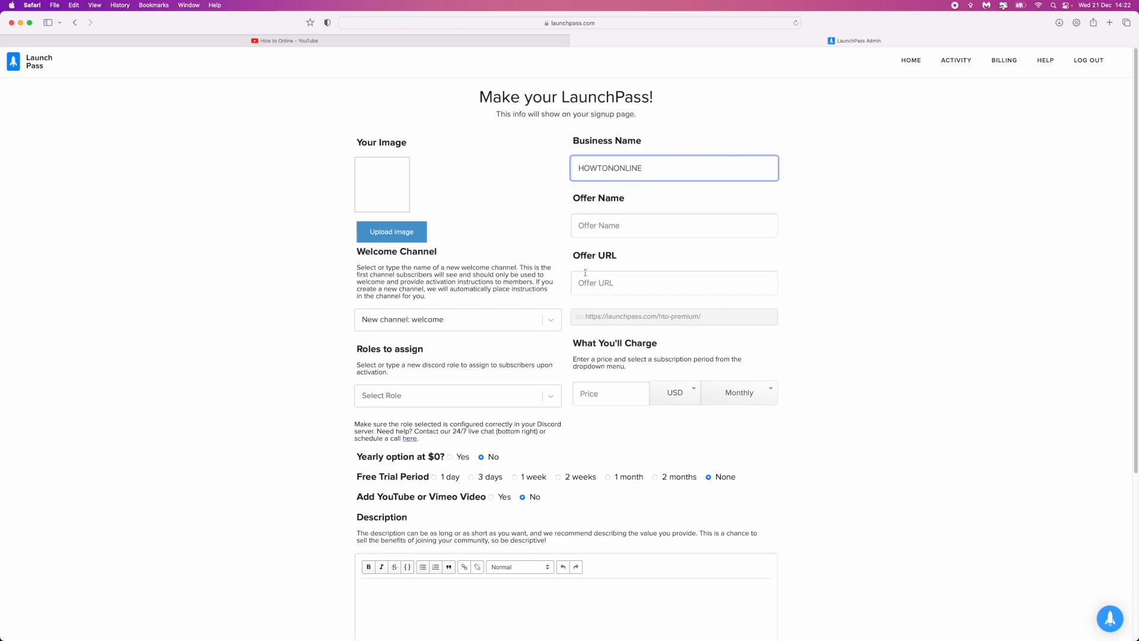
{"action": "mouse_move", "coordinate": [571, 311]}
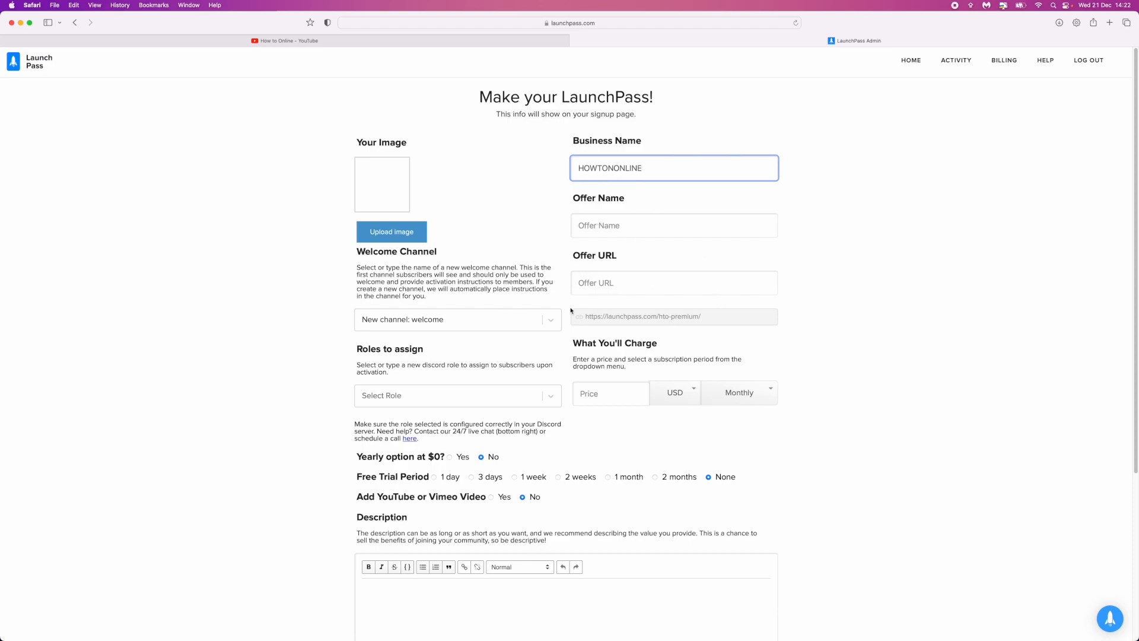
{"action": "left_click", "coordinate": [672, 225]}
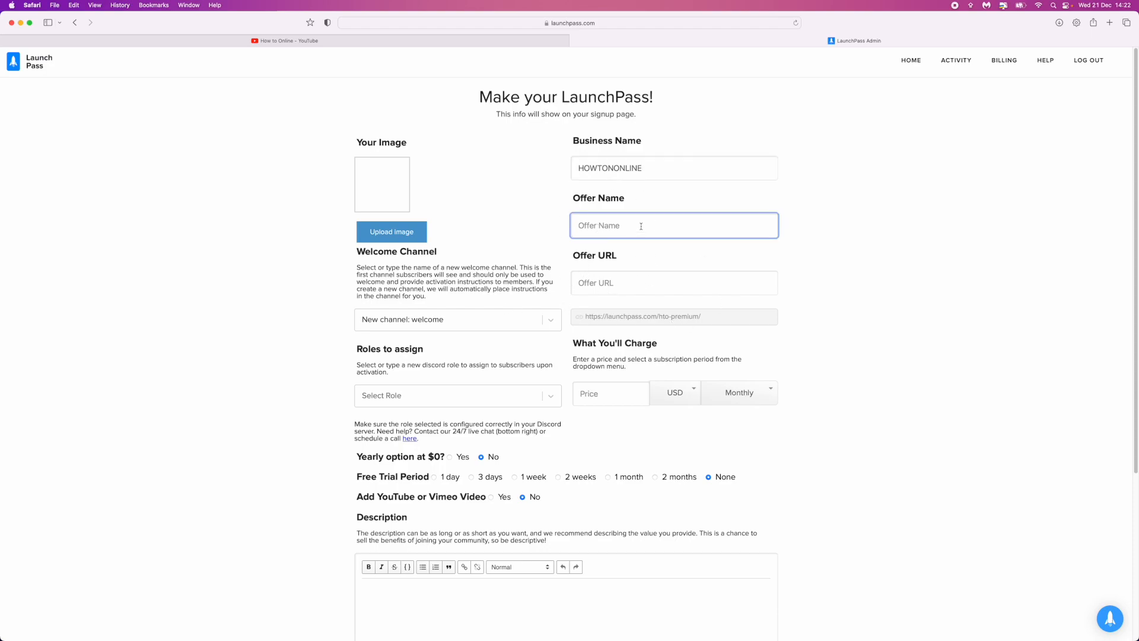
{"action": "type", "text": "CHRISTMAS"}
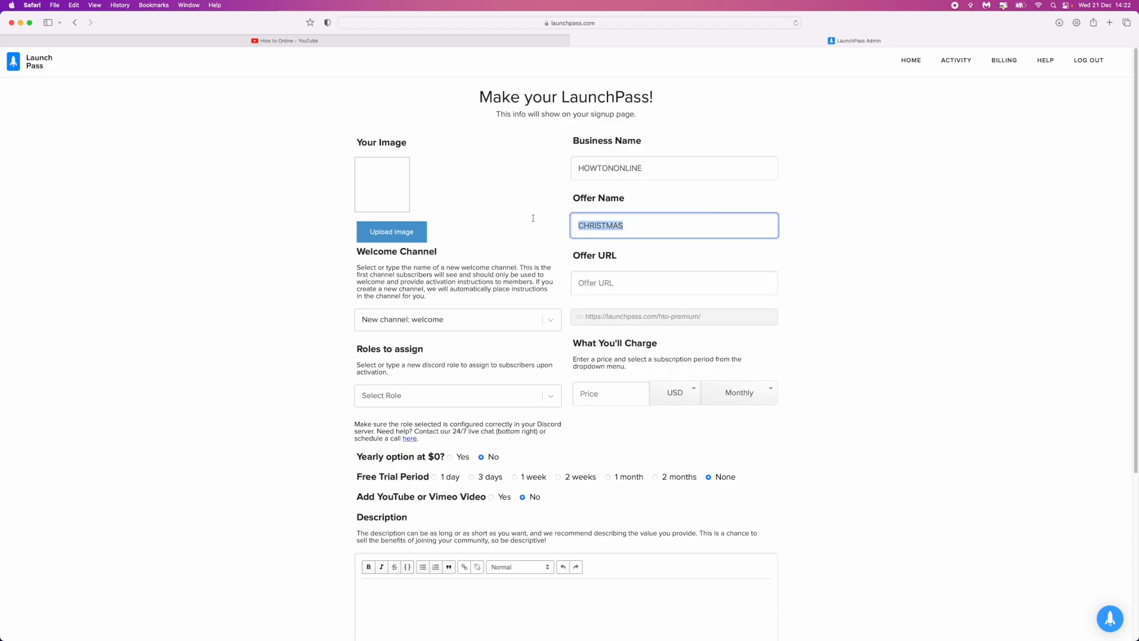
{"action": "left_click", "coordinate": [674, 282]}
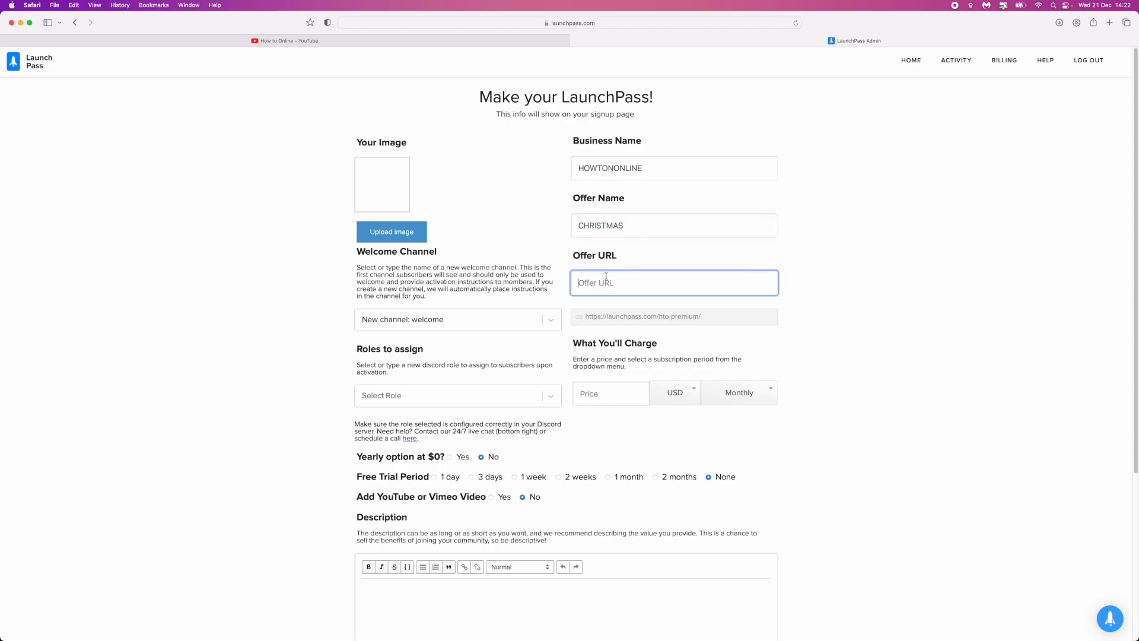
{"action": "type", "text": "CHRISTMAS"}
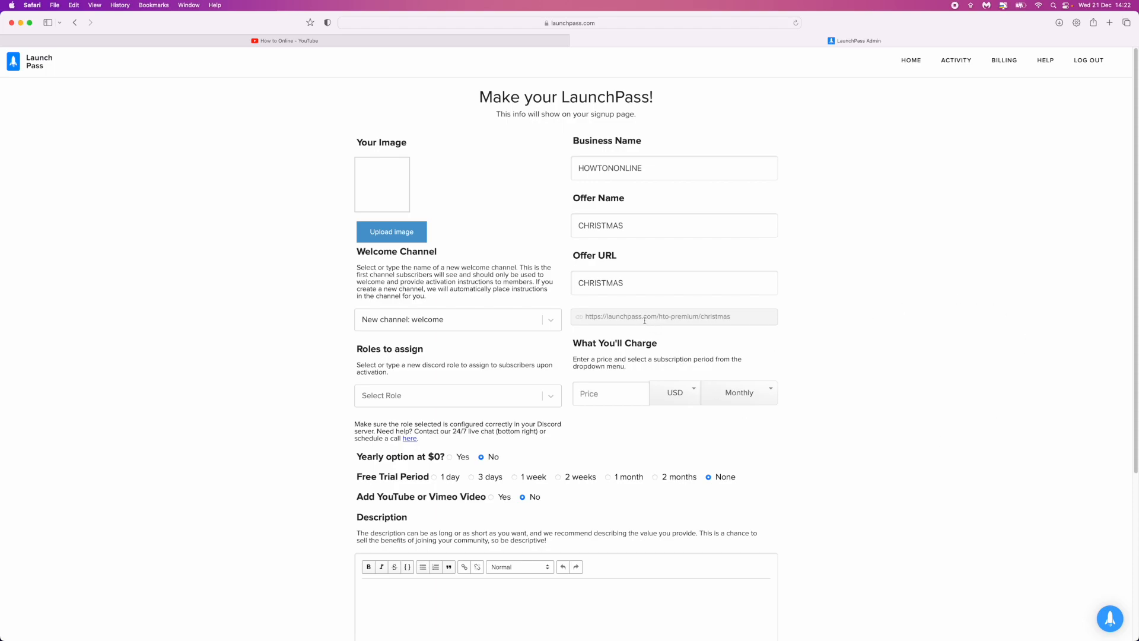
Choose the welcome channel for new members
{"action": "left_click", "coordinate": [459, 319]}
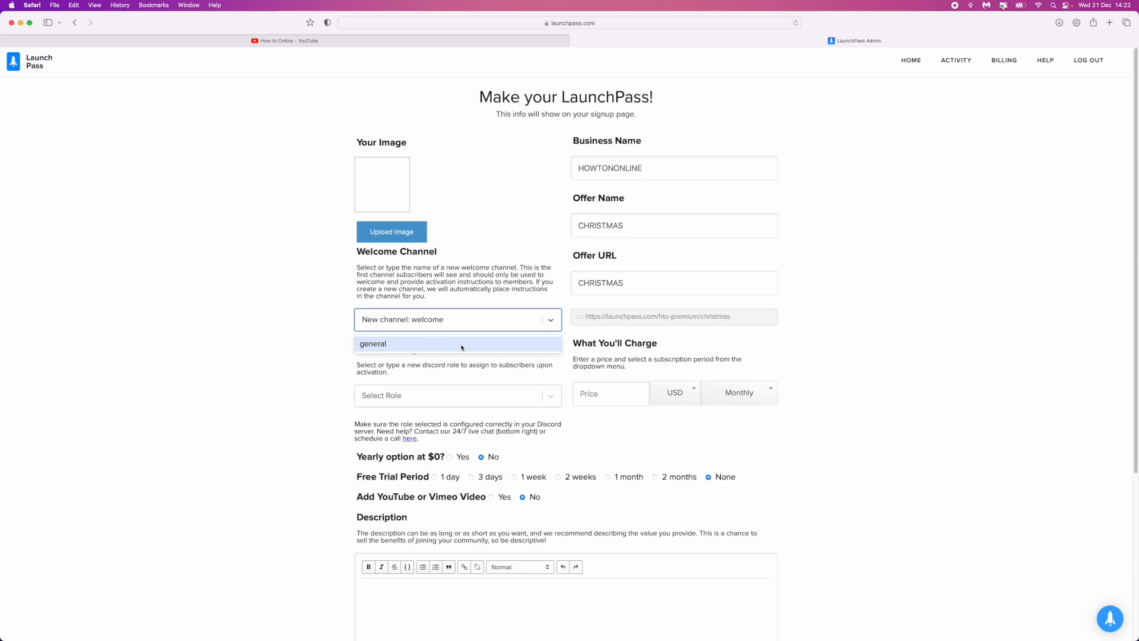
{"action": "left_click", "coordinate": [458, 319]}
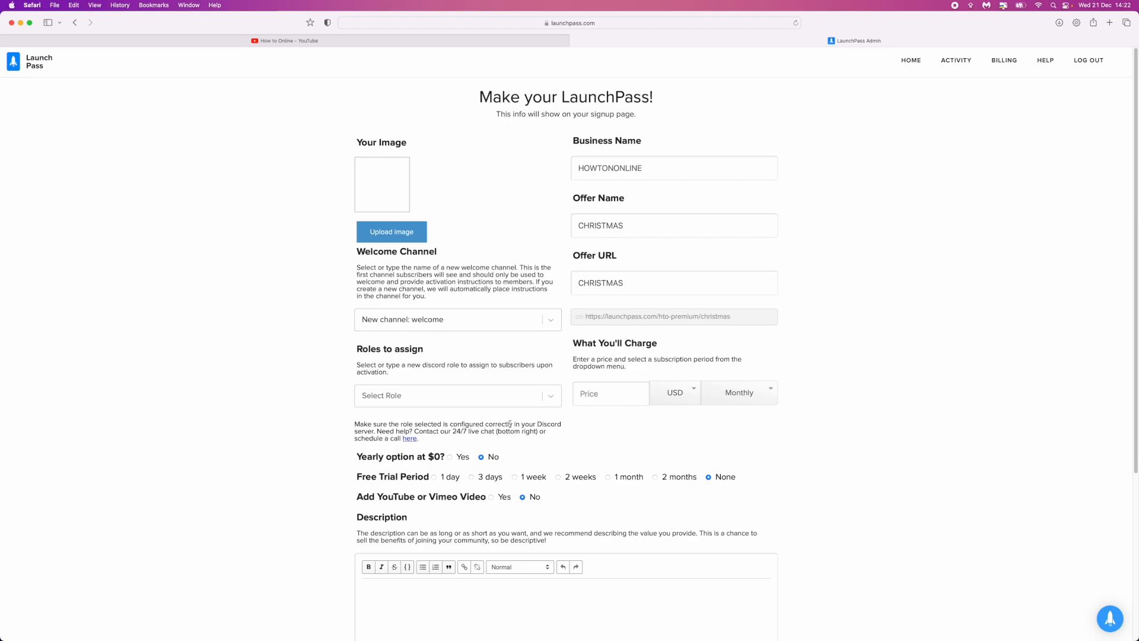
{"action": "left_click", "coordinate": [457, 395]}
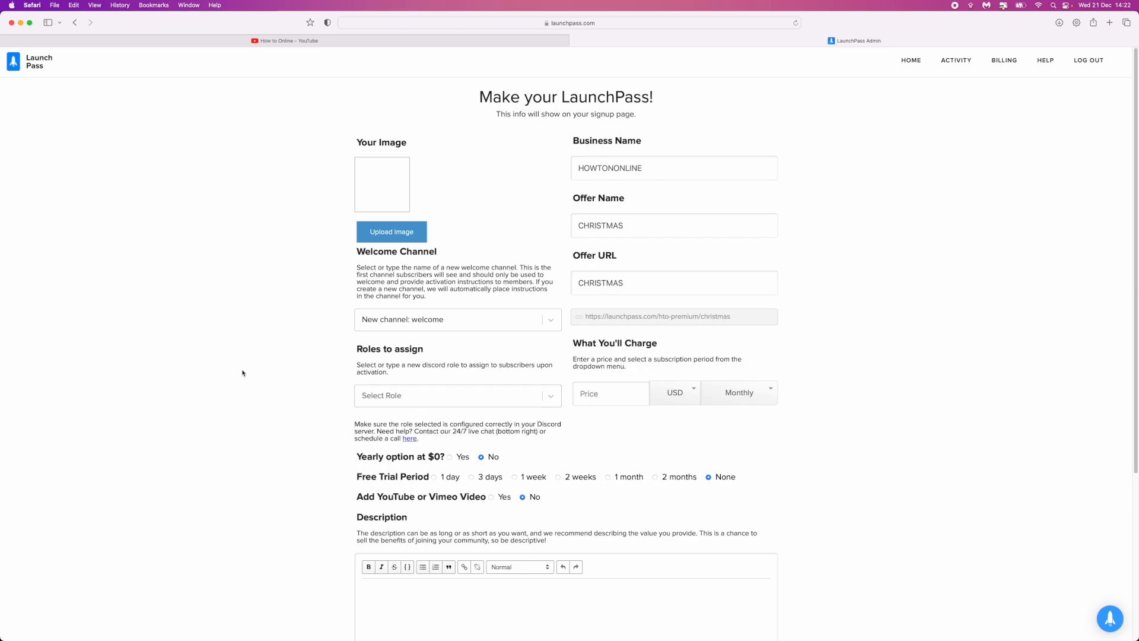
{"action": "mouse_move", "coordinate": [537, 347]}
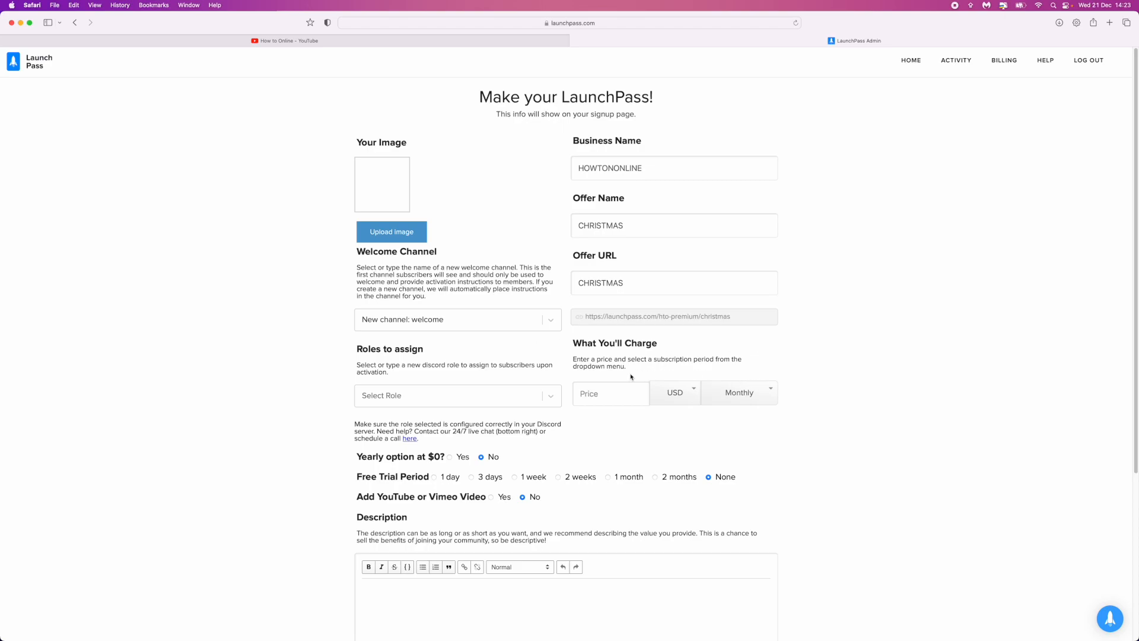
Price the offer at 49 USD monthly with no yearly option and no free trial
{"action": "left_click", "coordinate": [612, 393]}
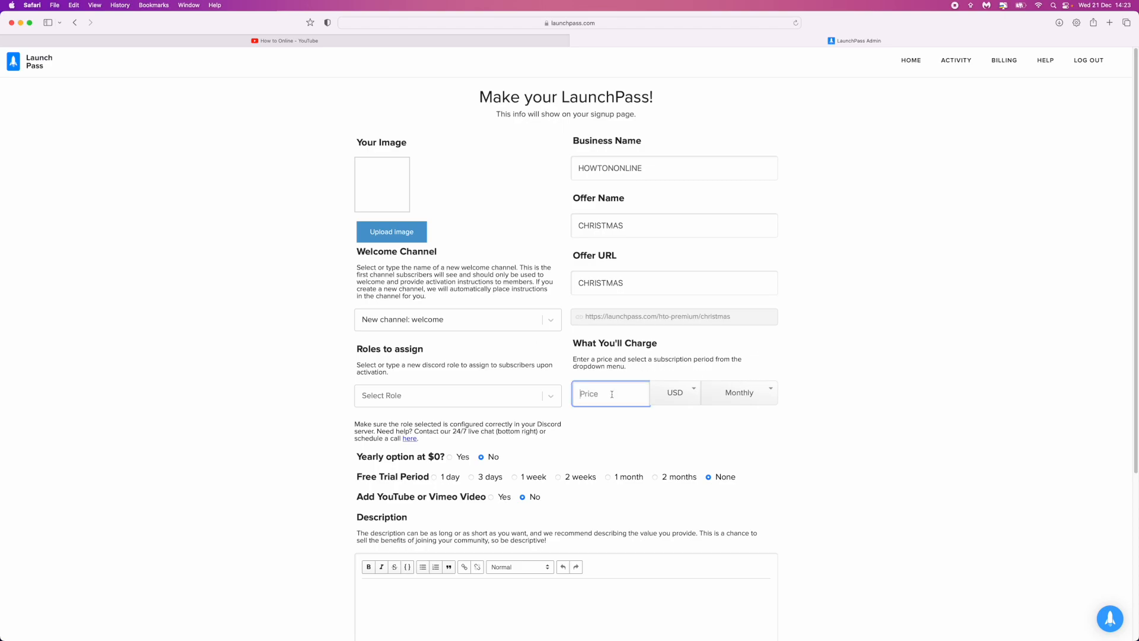
{"action": "type", "text": "49"}
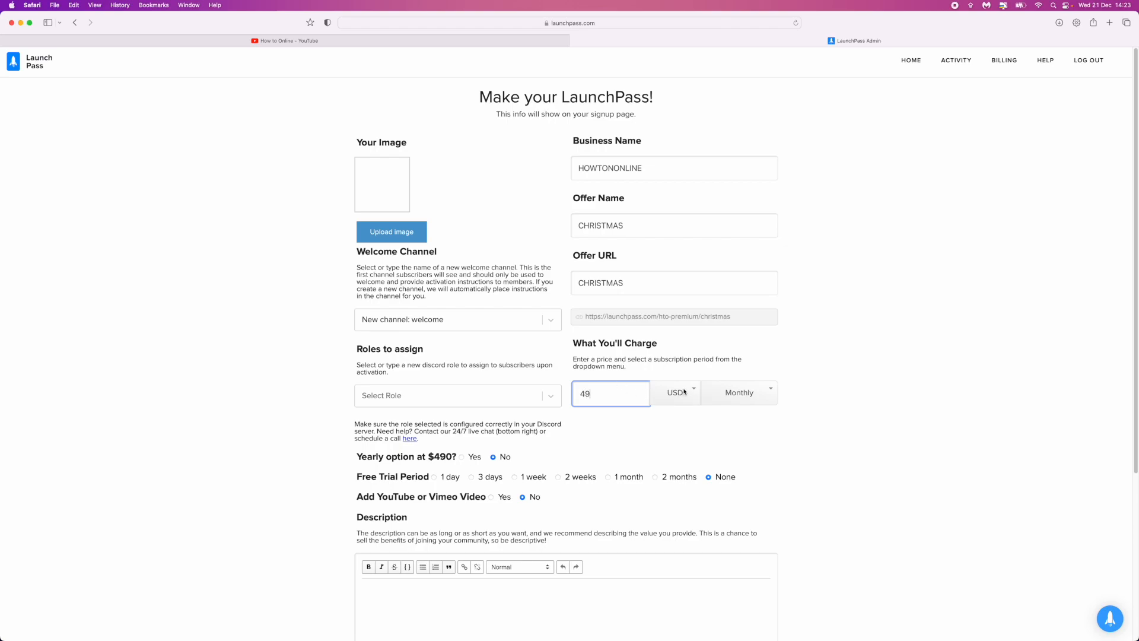
{"action": "left_click", "coordinate": [675, 393]}
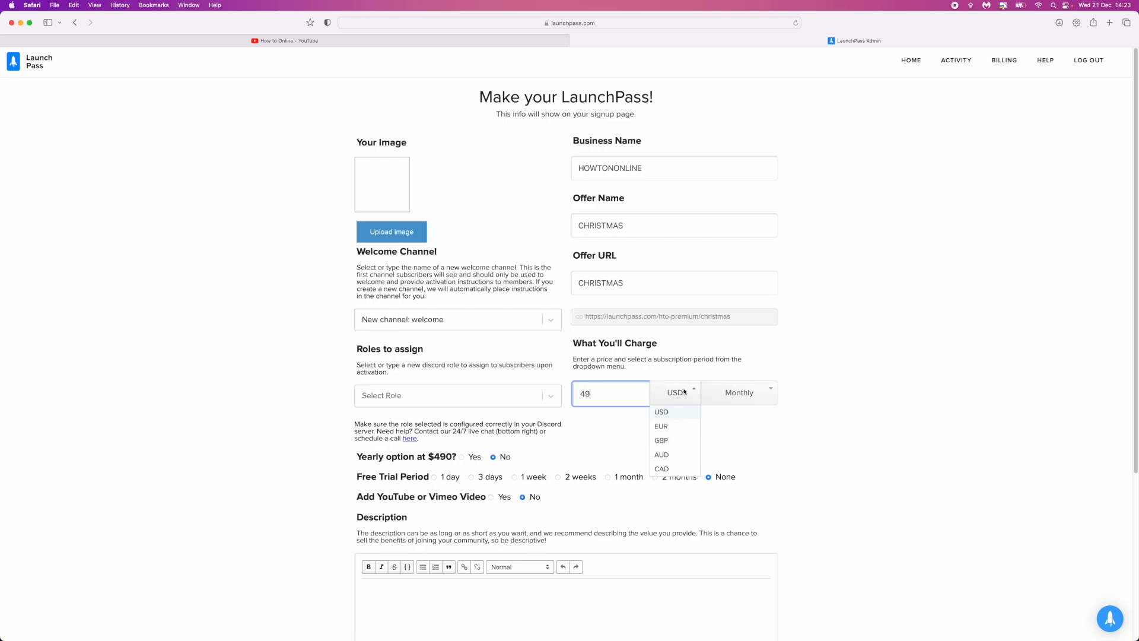
{"action": "mouse_move", "coordinate": [661, 441]}
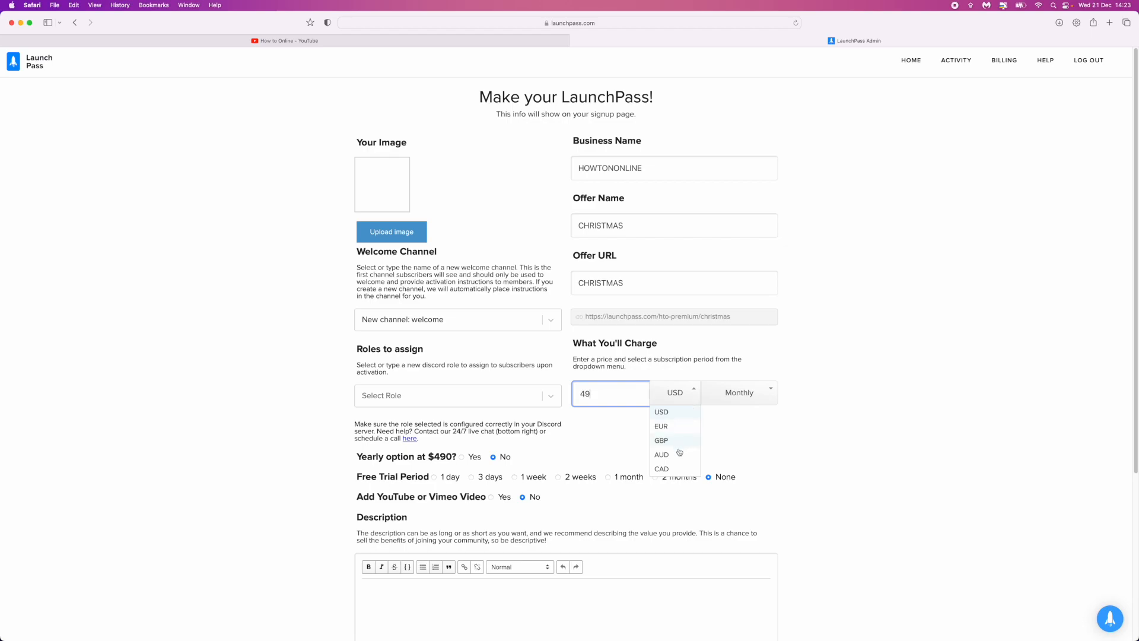
{"action": "mouse_move", "coordinate": [671, 423]}
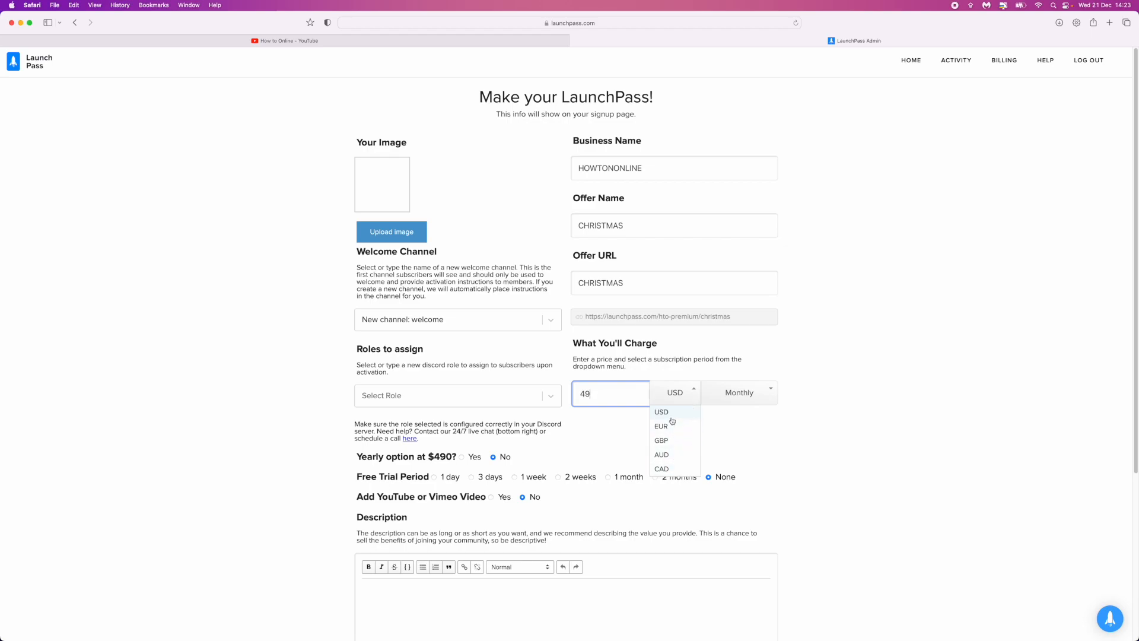
{"action": "mouse_move", "coordinate": [672, 441]}
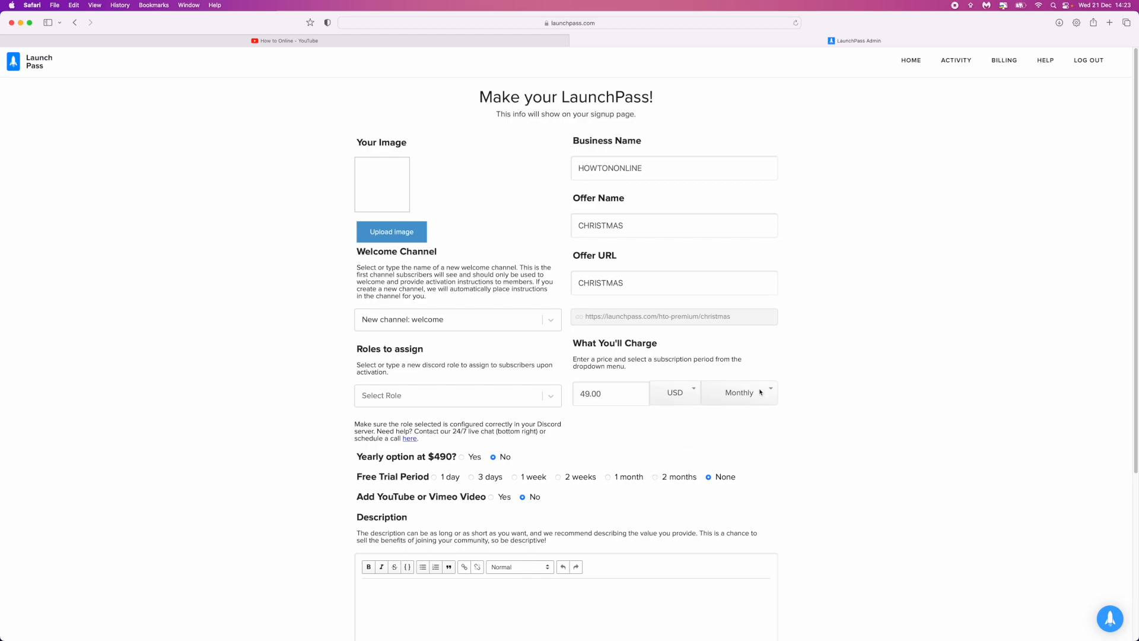
{"action": "left_click", "coordinate": [739, 393]}
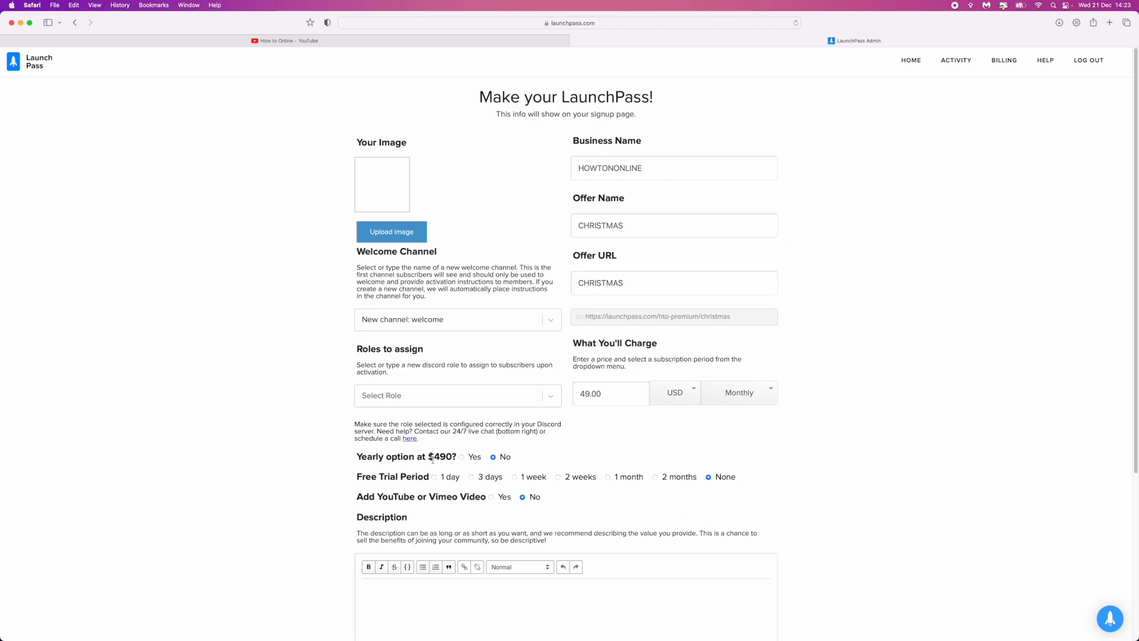
{"action": "mouse_move", "coordinate": [489, 466]}
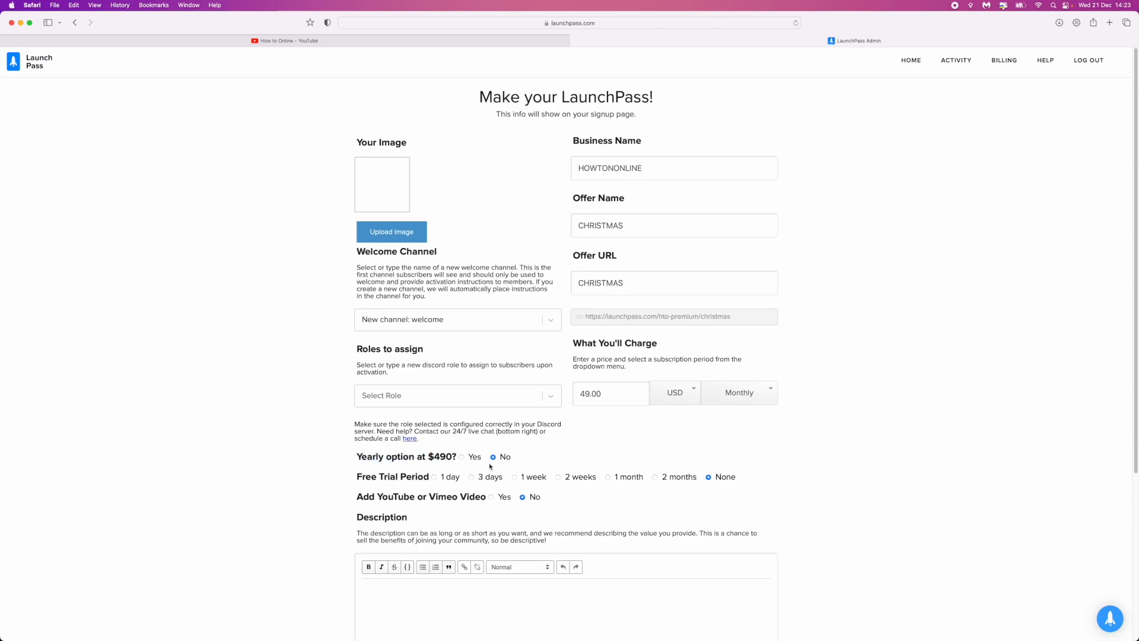
{"action": "left_click", "coordinate": [461, 455]}
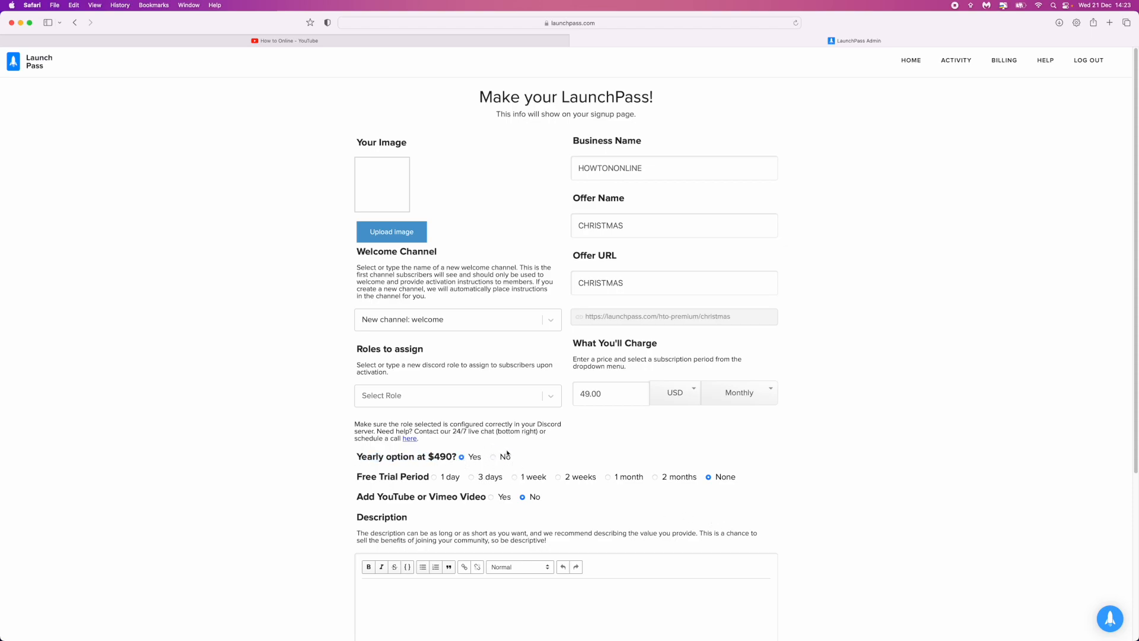
{"action": "left_click", "coordinate": [493, 456]}
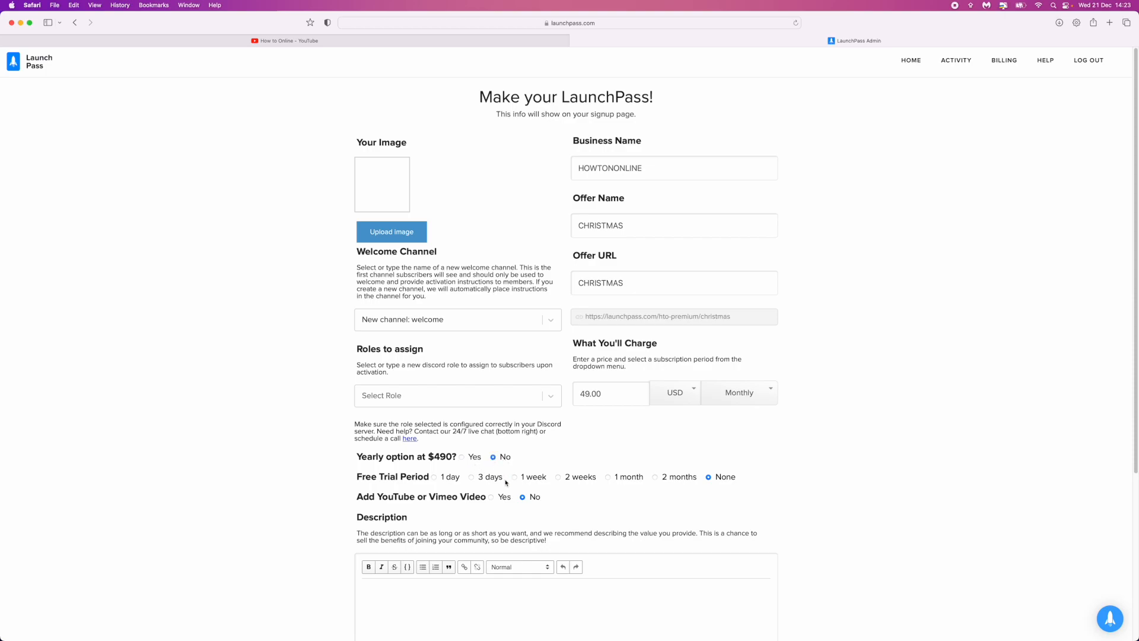
{"action": "double_click", "coordinate": [393, 477]}
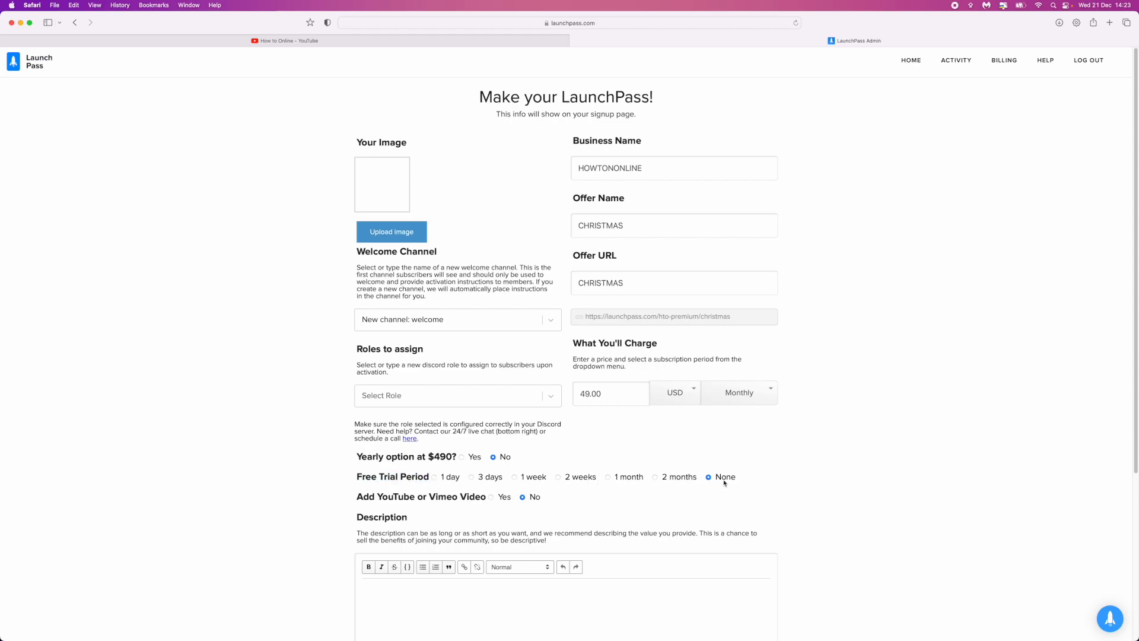
Allow adding a video to the signup page and move down to the description
{"action": "scroll", "scroll_direction": "down", "scroll_amount": 3}
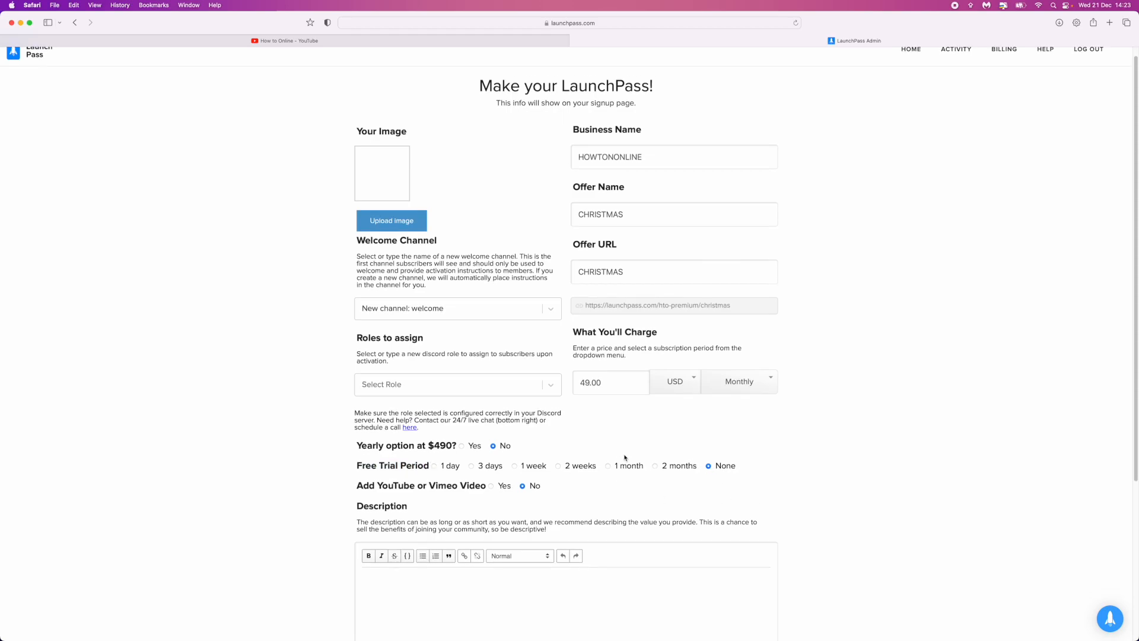
{"action": "mouse_move", "coordinate": [457, 500]}
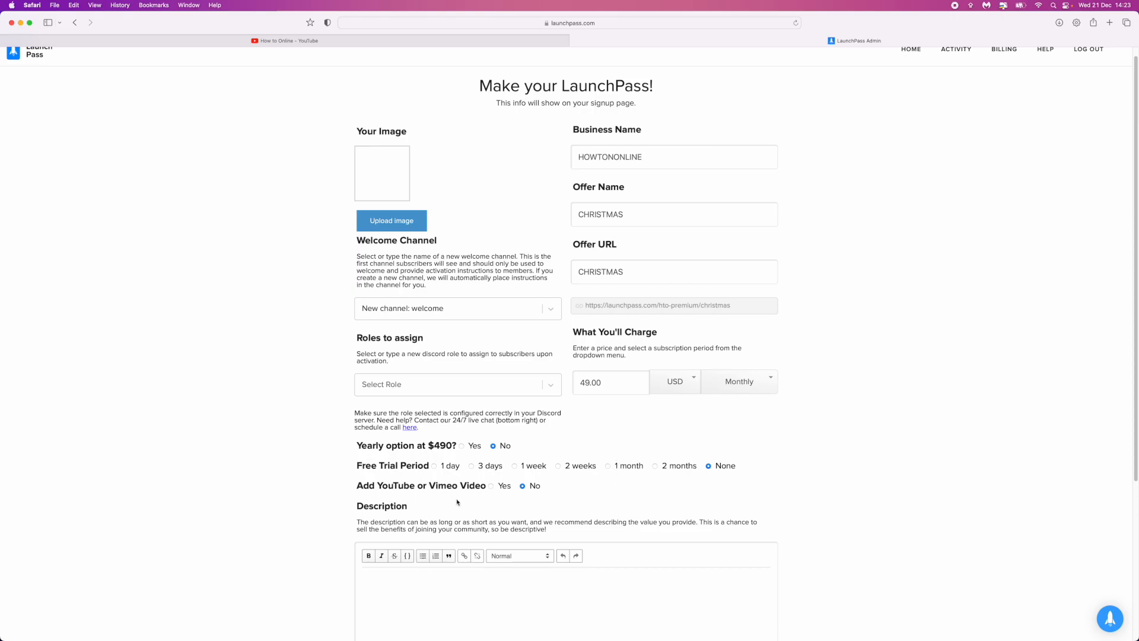
{"action": "scroll", "scroll_direction": "down", "scroll_amount": 3}
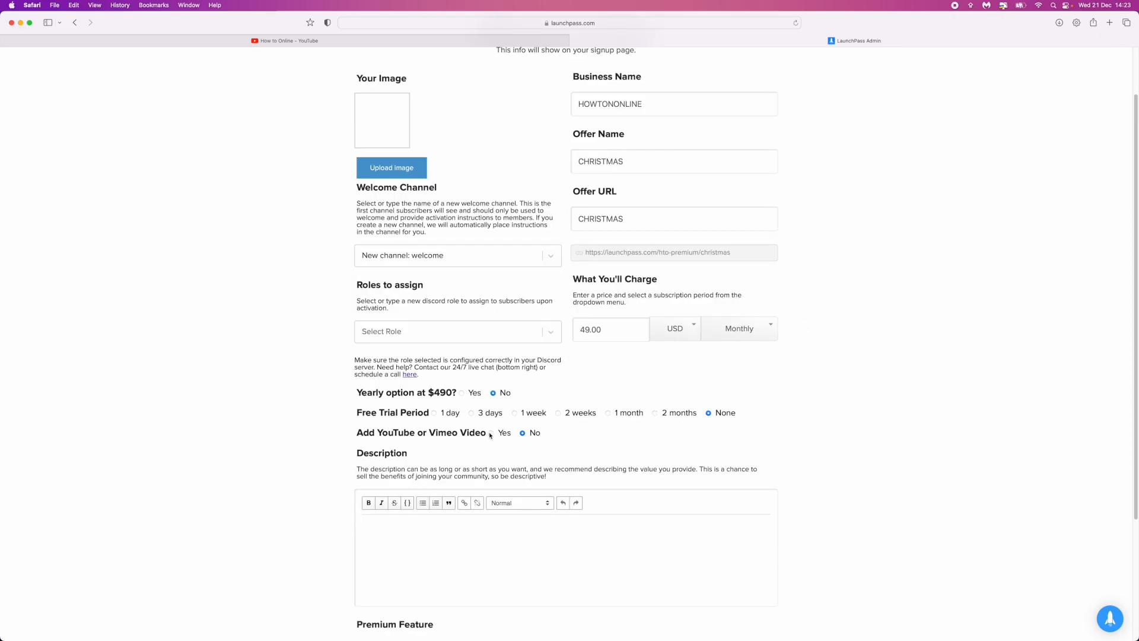
{"action": "left_click", "coordinate": [491, 434]}
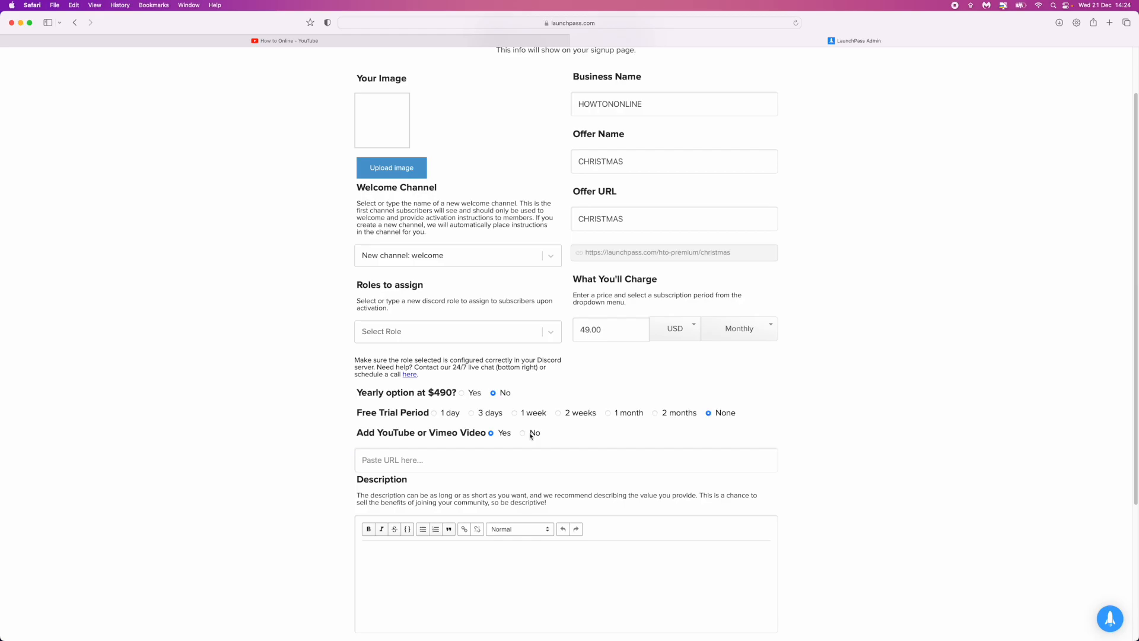
{"action": "scroll", "scroll_direction": "down", "scroll_amount": 3}
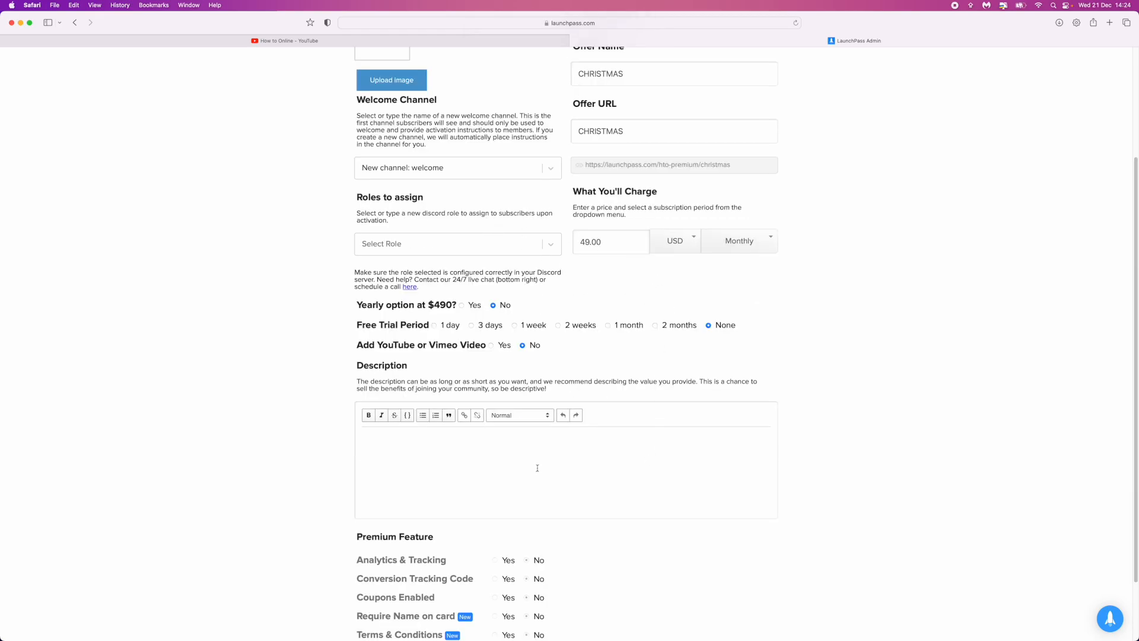
Describe the offer as a YOUTUBE PREMIUM COMMUNITY with exclusive content, chat and giveaways
{"action": "type", "text": "YOUTUBE PREMIUM COMMUNITY"}
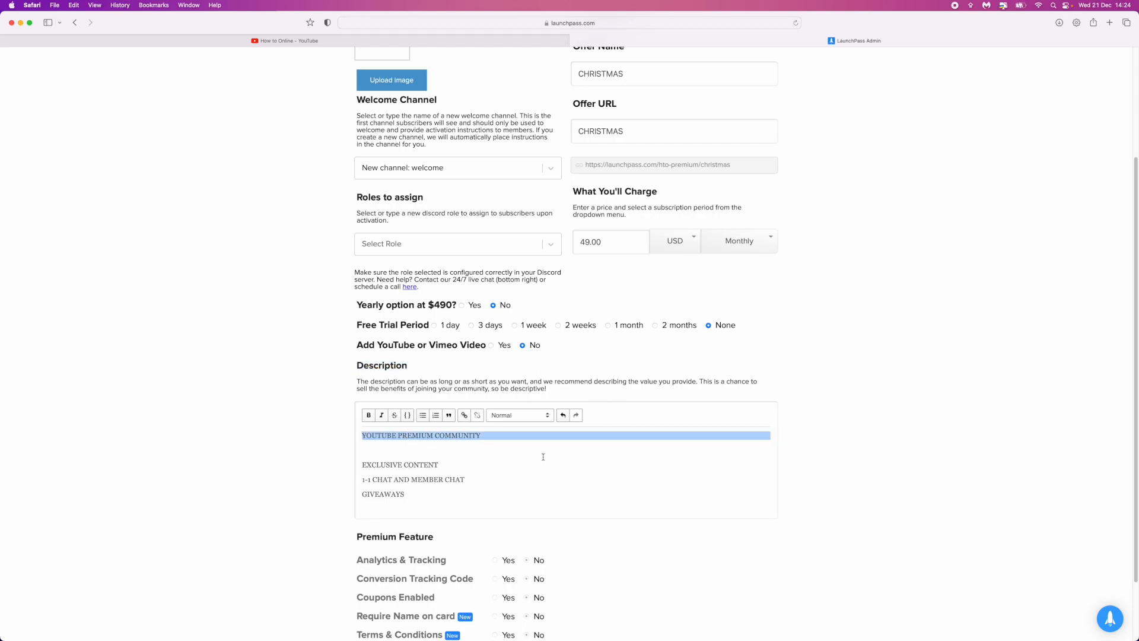
{"action": "left_click", "coordinate": [405, 493]}
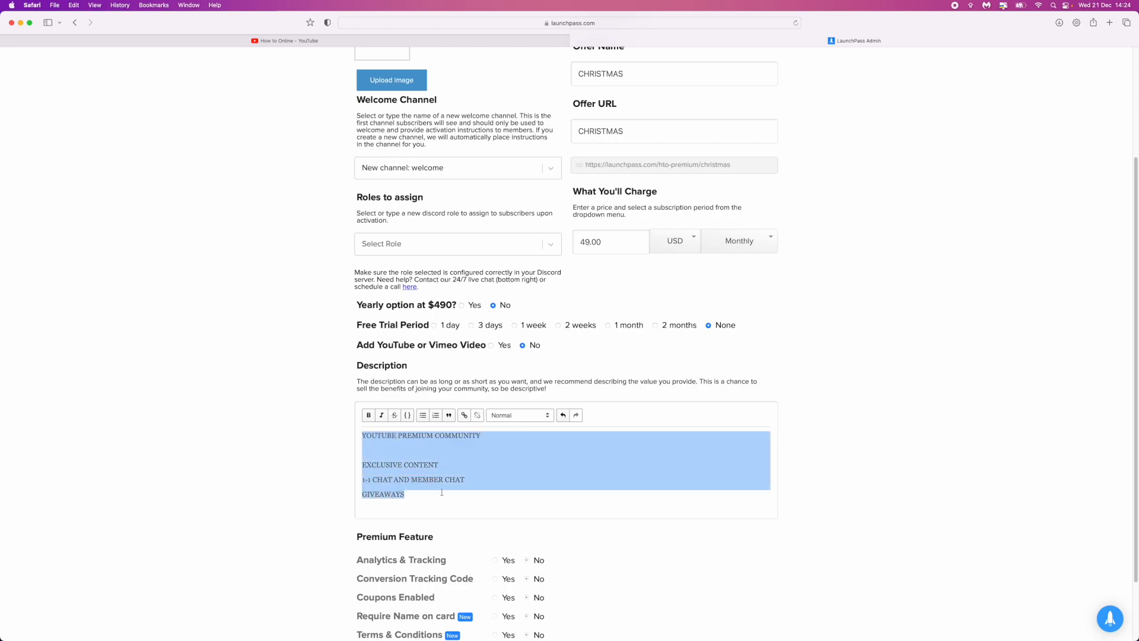
{"action": "left_click", "coordinate": [478, 503]}
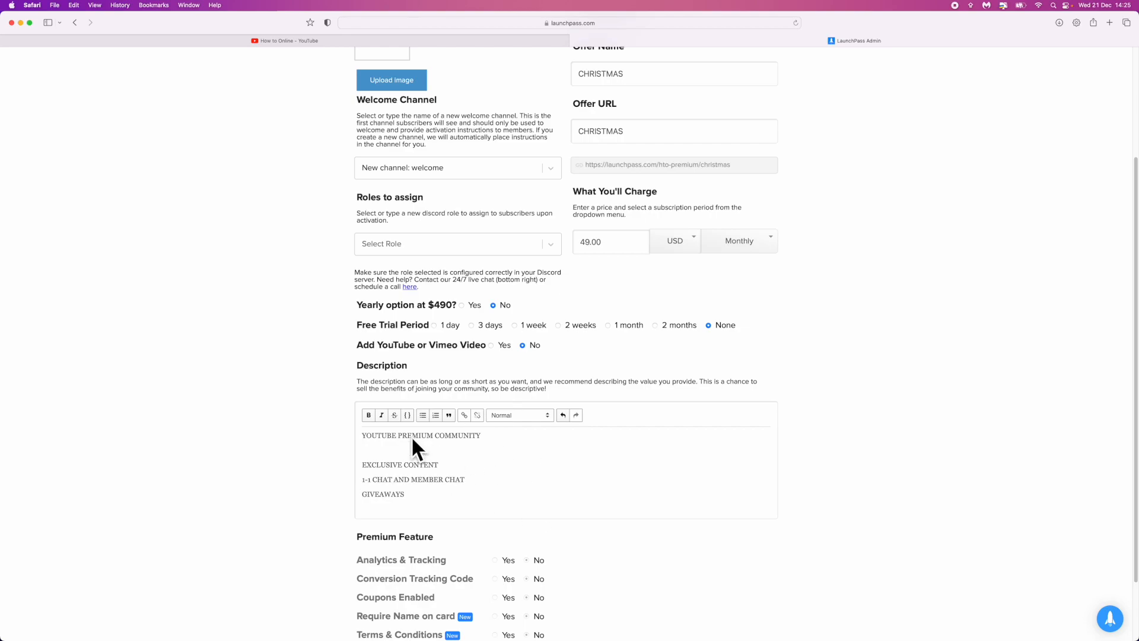
{"action": "scroll", "scroll_direction": "down", "scroll_amount": 3}
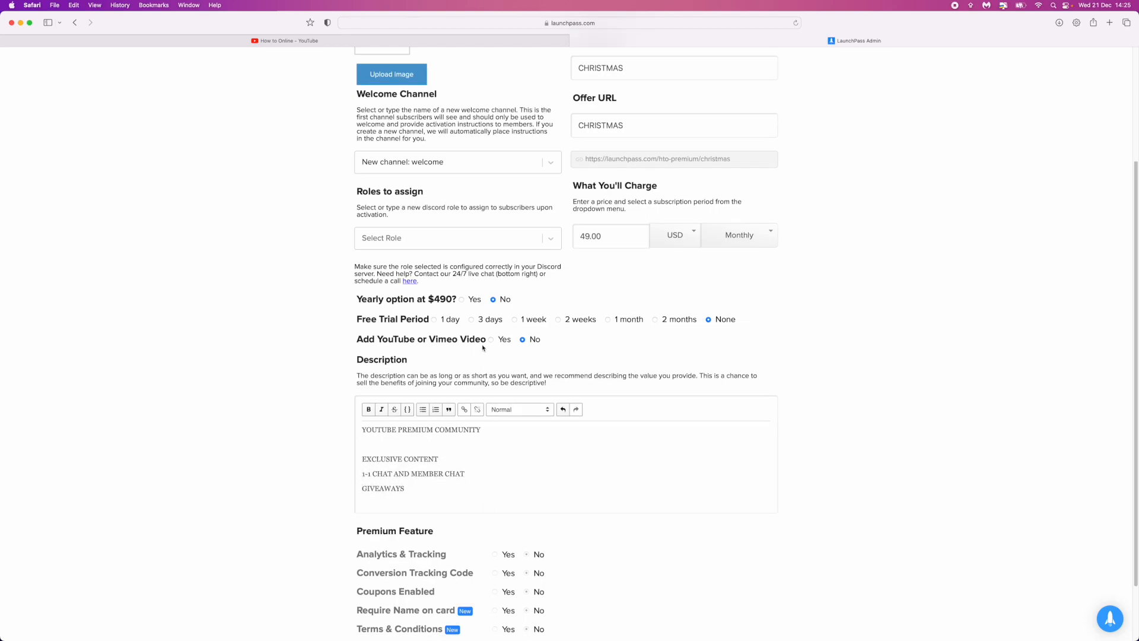
{"action": "scroll", "scroll_direction": "down", "scroll_amount": 3}
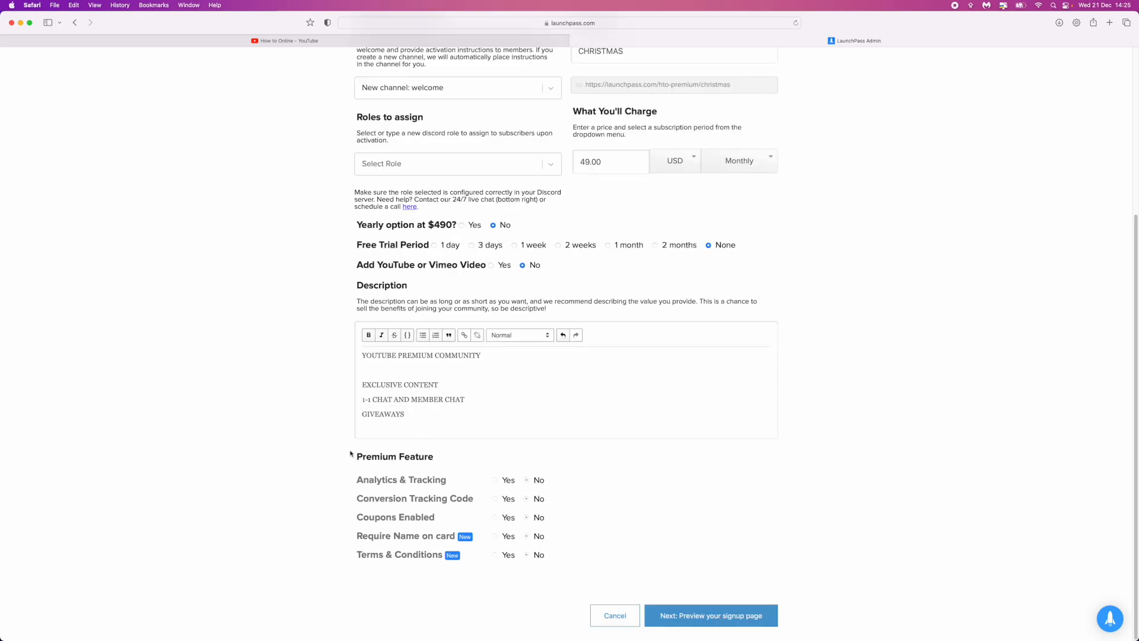
Leave premium features on No and move on to previewing the signup page
{"action": "double_click", "coordinate": [394, 455]}
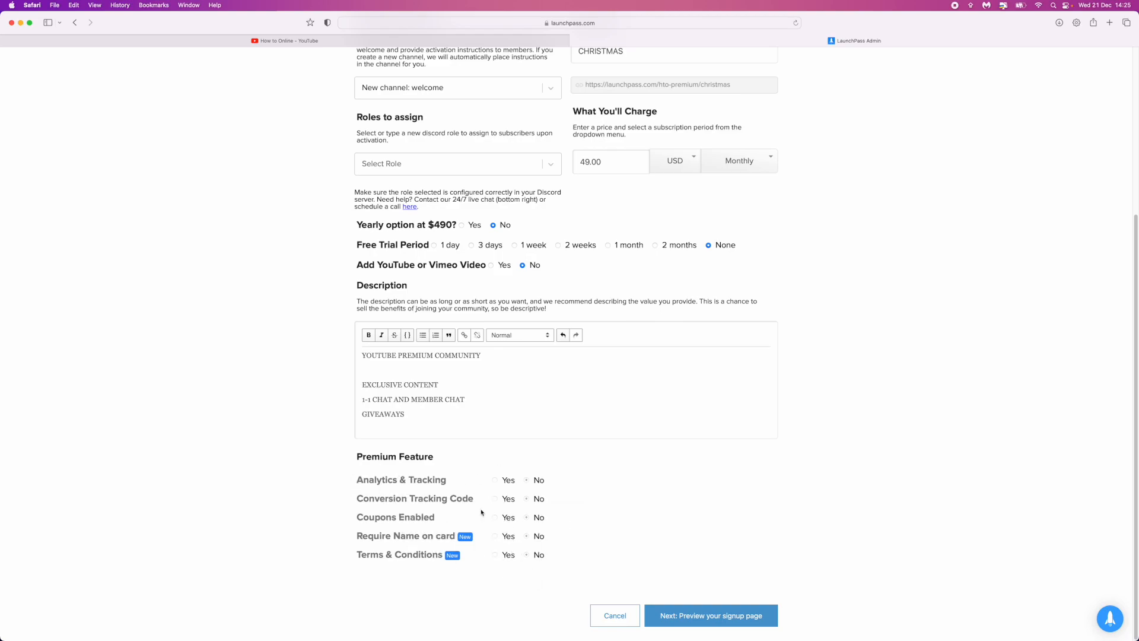
{"action": "left_click", "coordinate": [409, 426]}
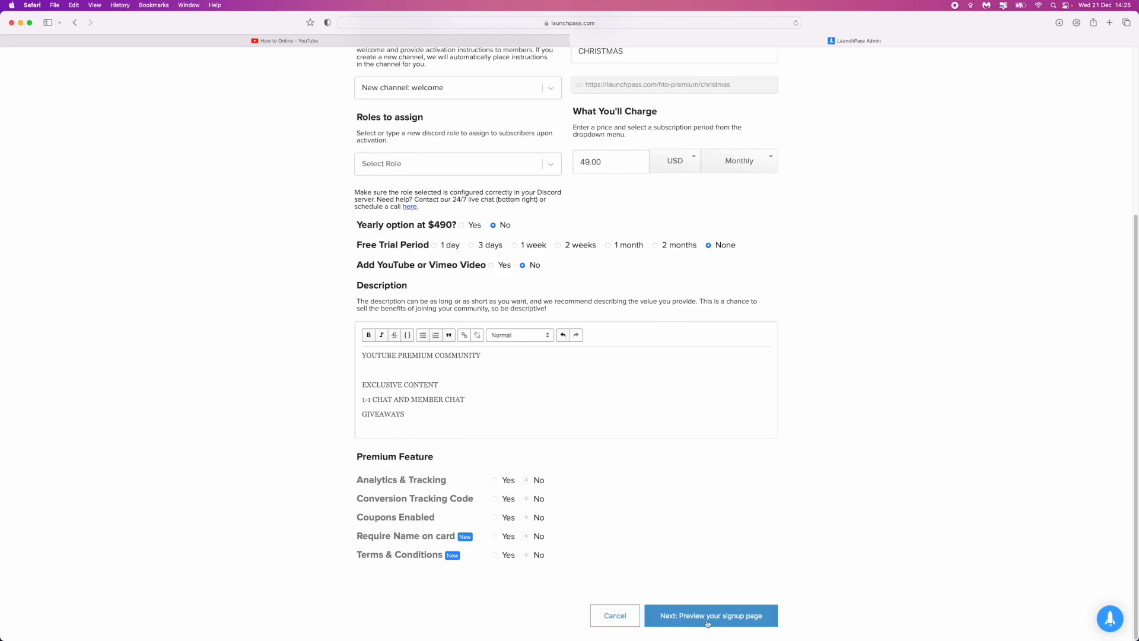
{"action": "left_click", "coordinate": [711, 616]}
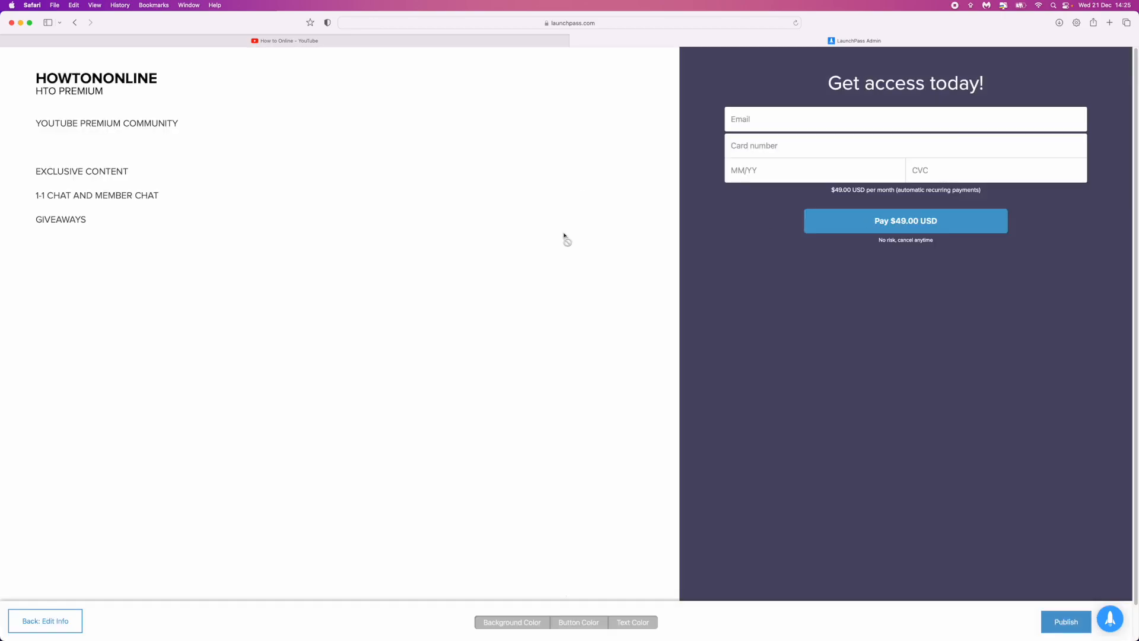
{"action": "mouse_move", "coordinate": [121, 322]}
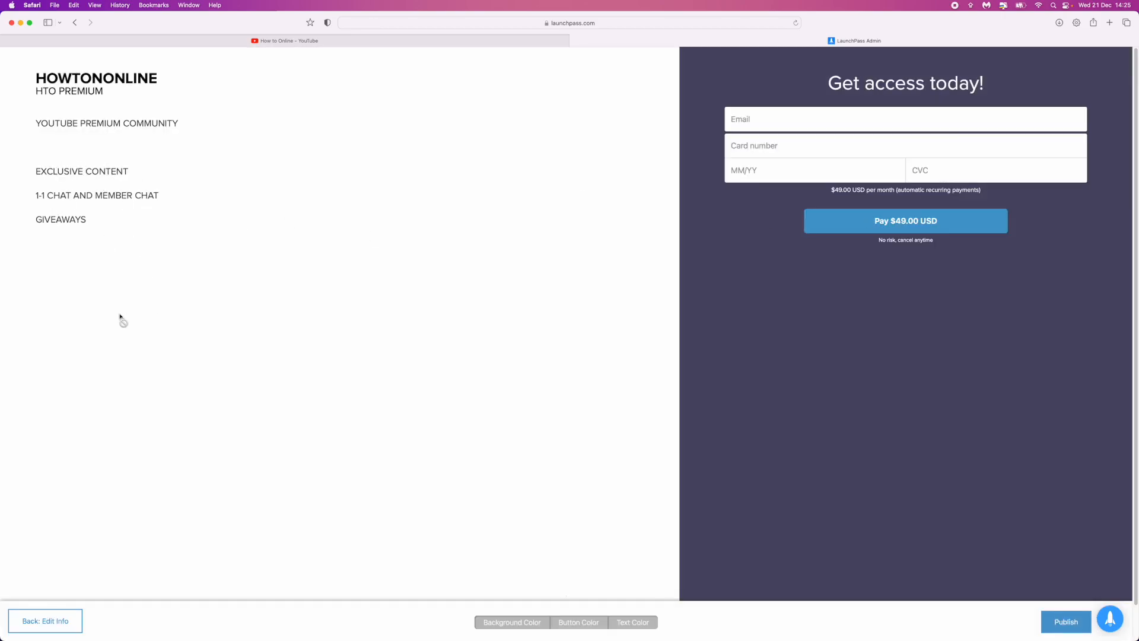
{"action": "mouse_move", "coordinate": [171, 172]}
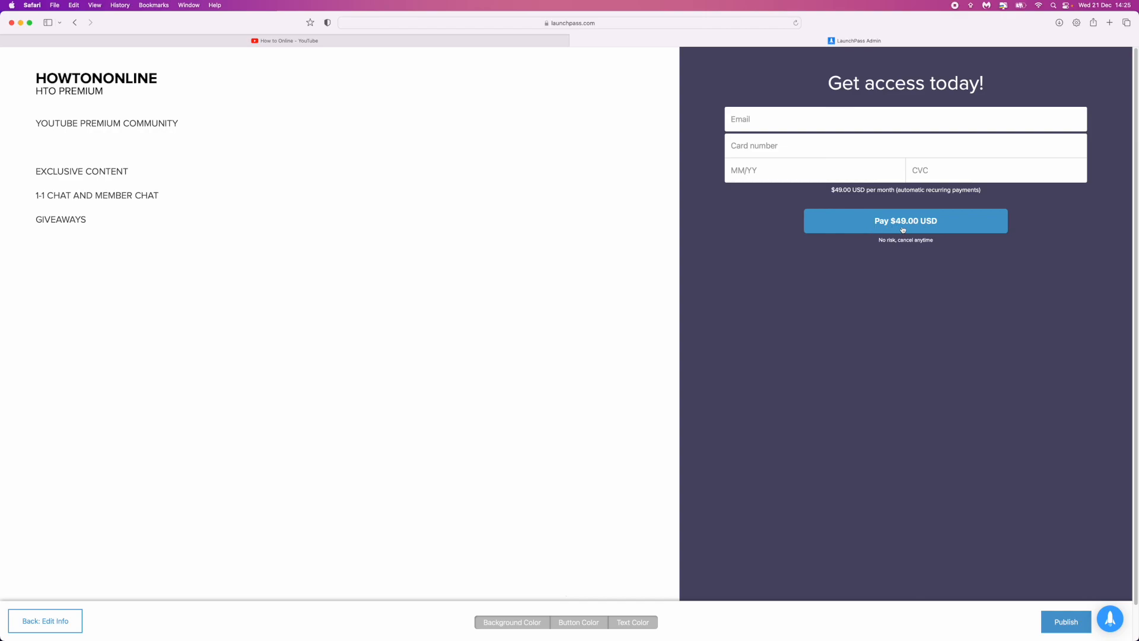
{"action": "mouse_move", "coordinate": [578, 614]}
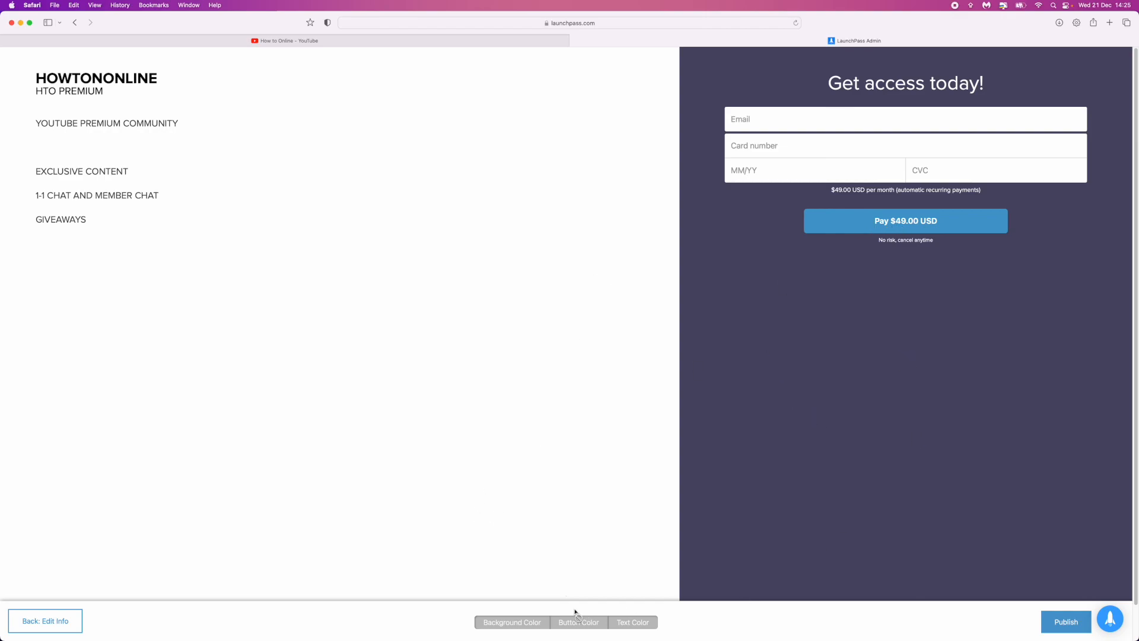
Set the signup page background colour to green
{"action": "left_click", "coordinate": [512, 622]}
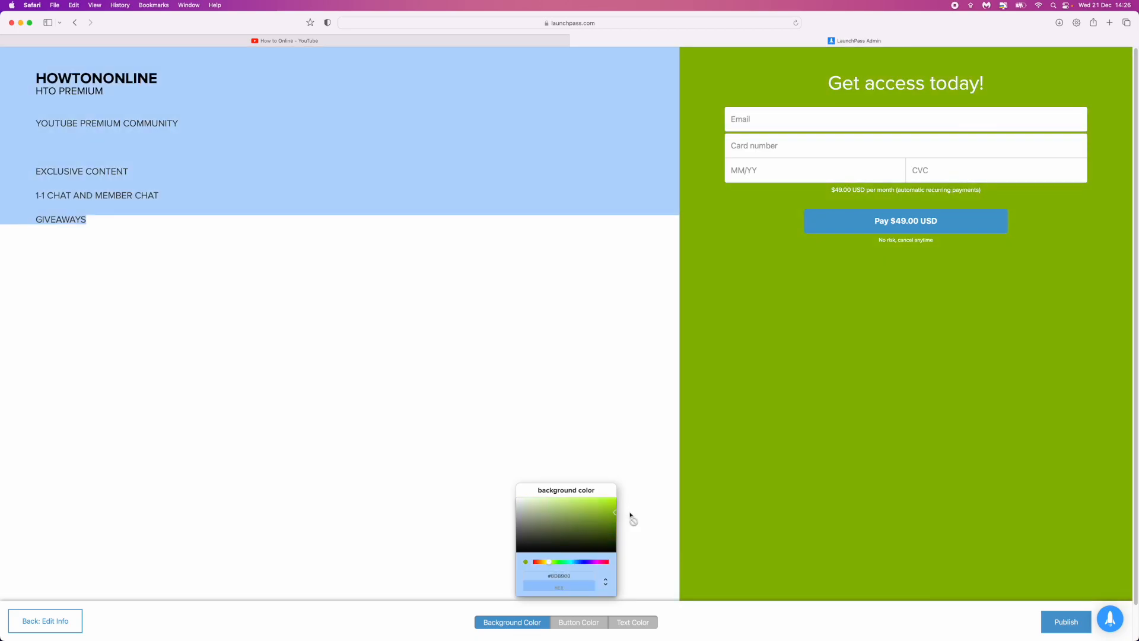
{"action": "left_click", "coordinate": [577, 622]}
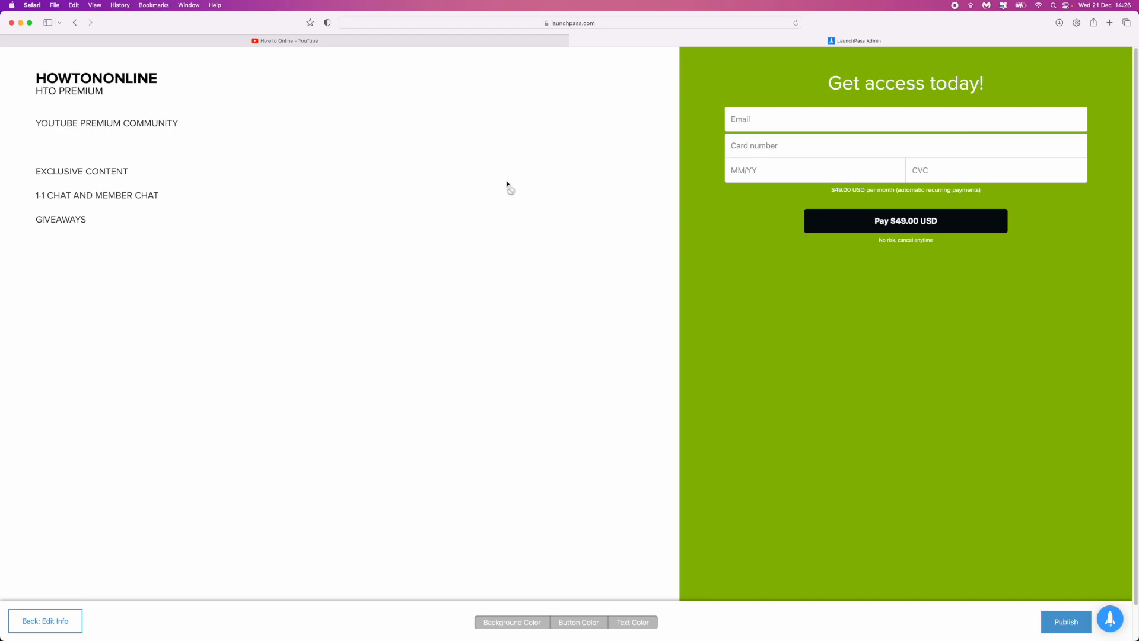
{"action": "mouse_move", "coordinate": [1065, 595]}
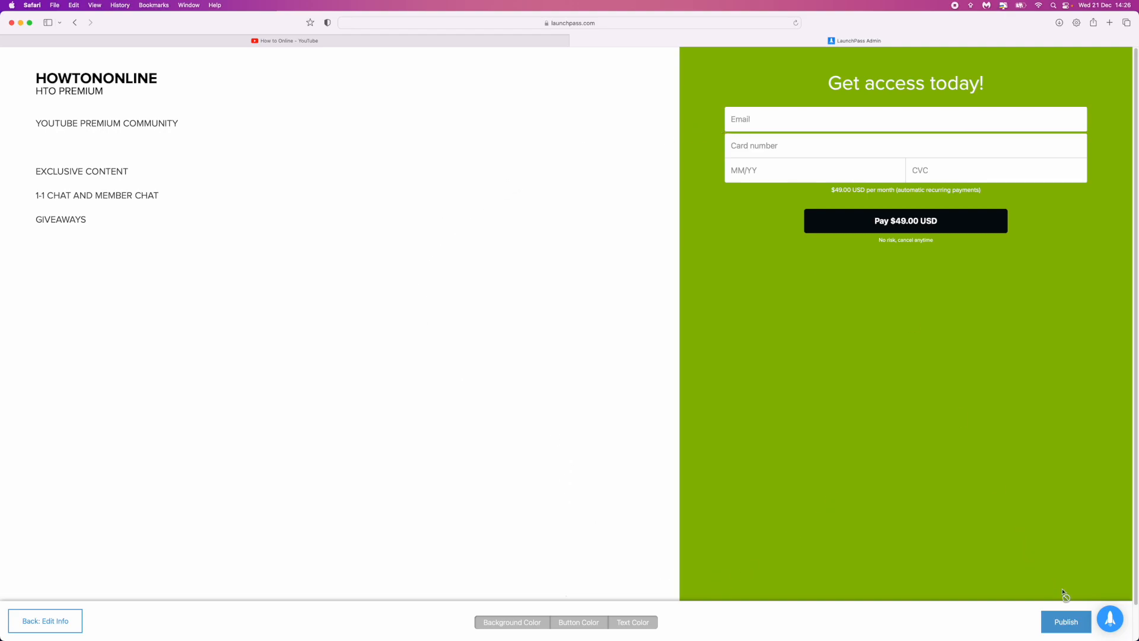